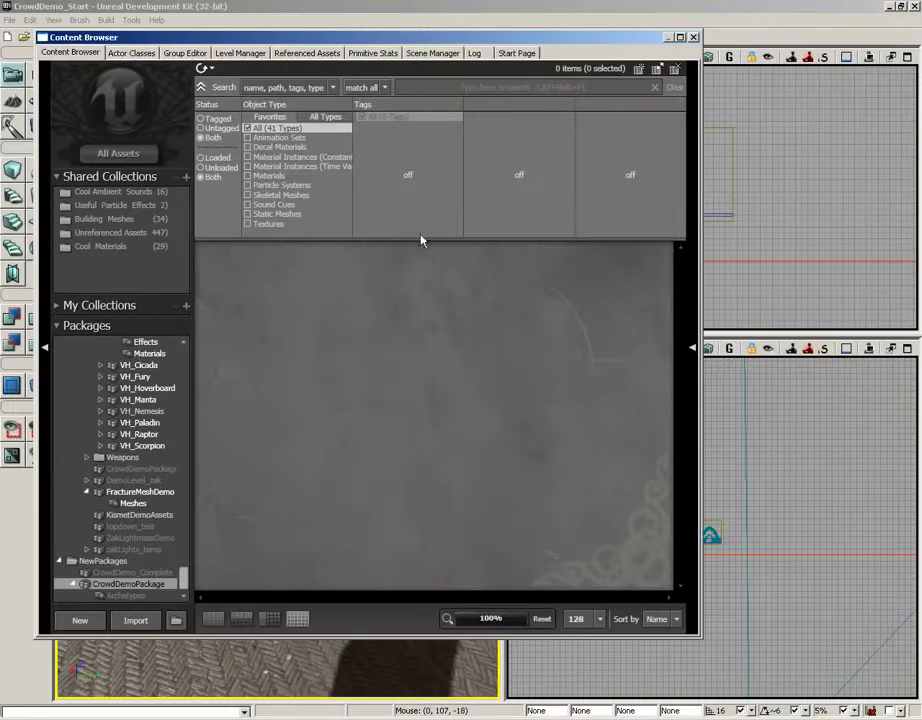
# Step: Expand CrowdAgentBase and GameCrowdAgent in the Actor Classes tree to reveal UTGameCrowdAgent
pyautogui.click(132, 68)
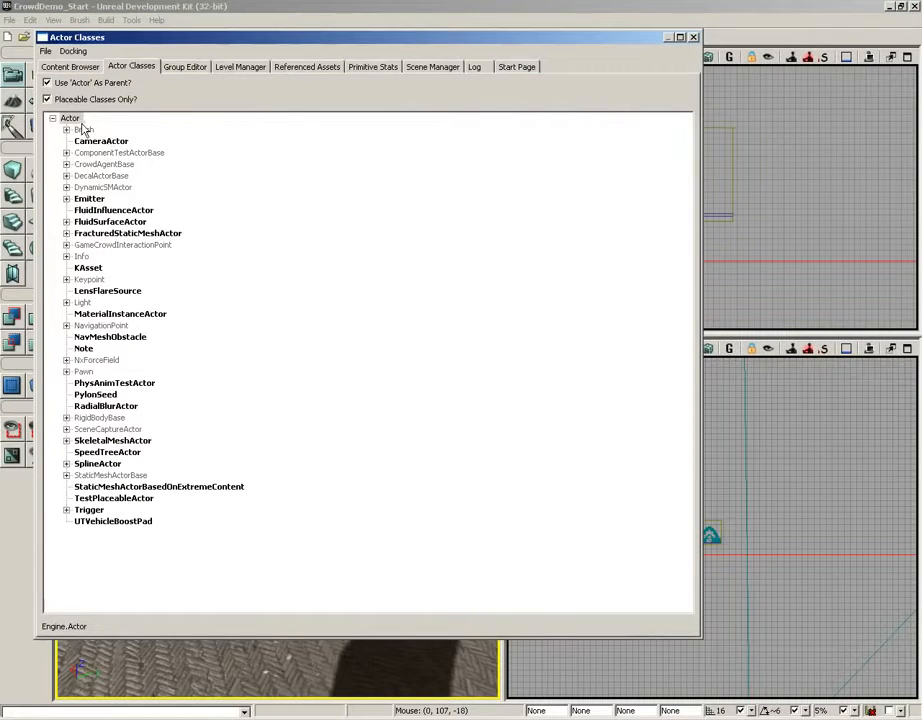
pyautogui.click(104, 164)
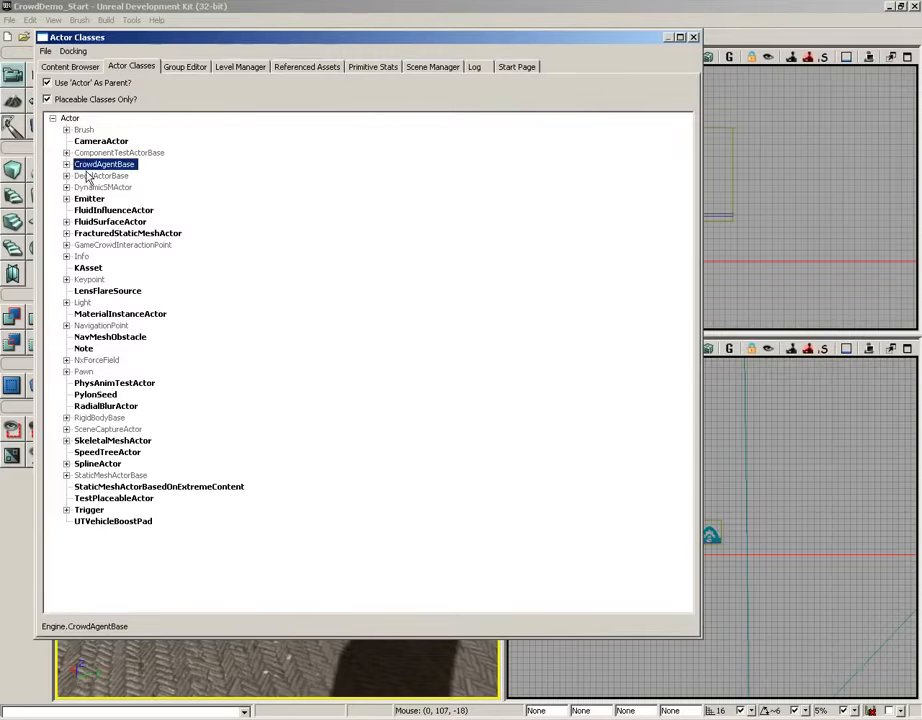
pyautogui.click(68, 164)
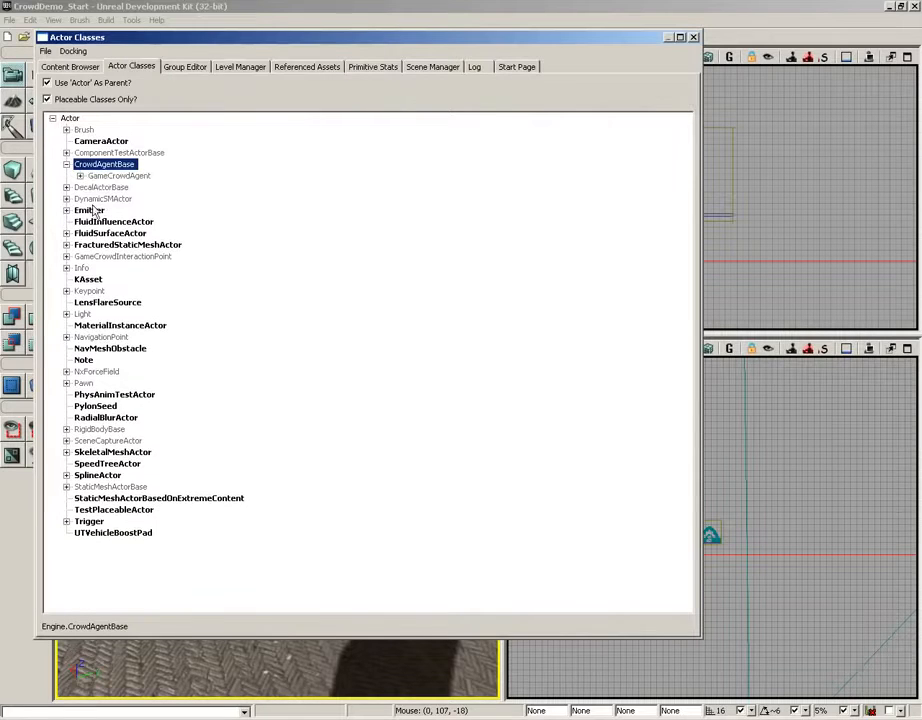
pyautogui.click(80, 176)
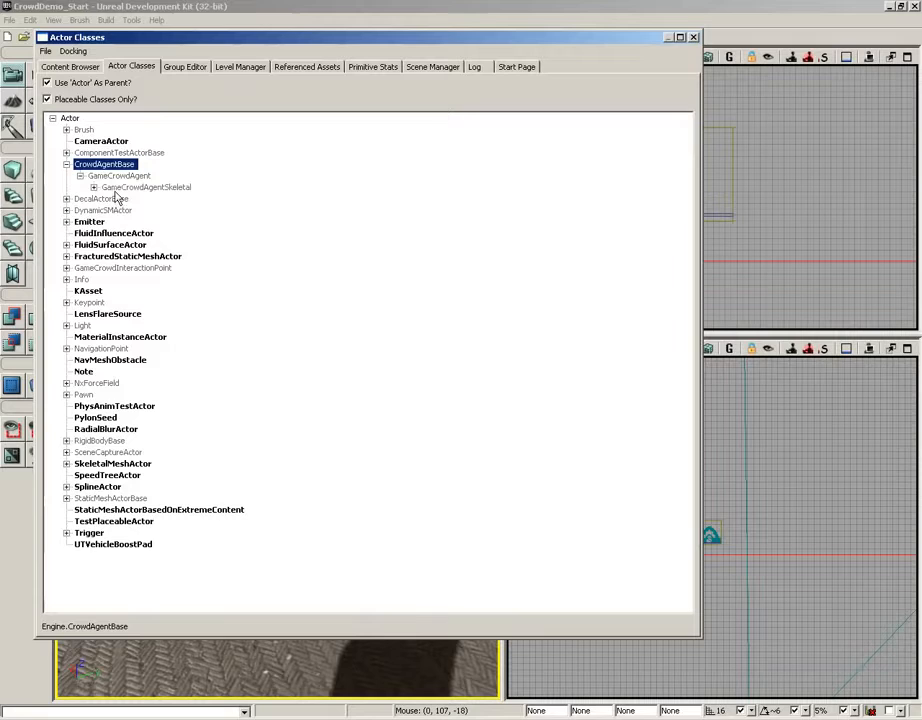
pyautogui.click(146, 188)
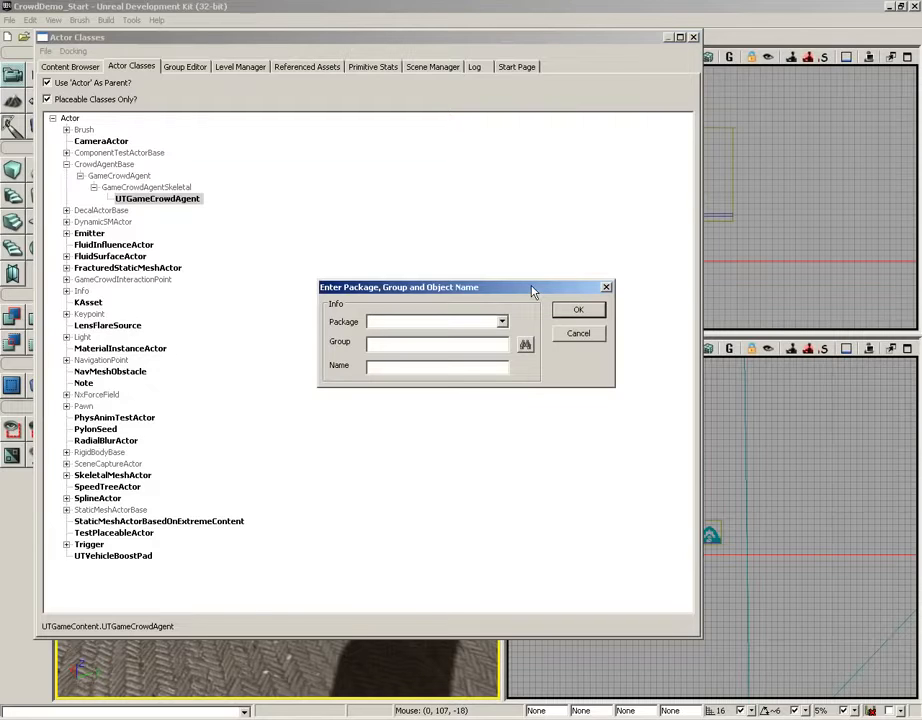
# Step: Create archetype CrowdArchetype in CrowdDemoPackage / Archetypes and view it in the Content Browser
pyautogui.write('CrowdDemoPackage')
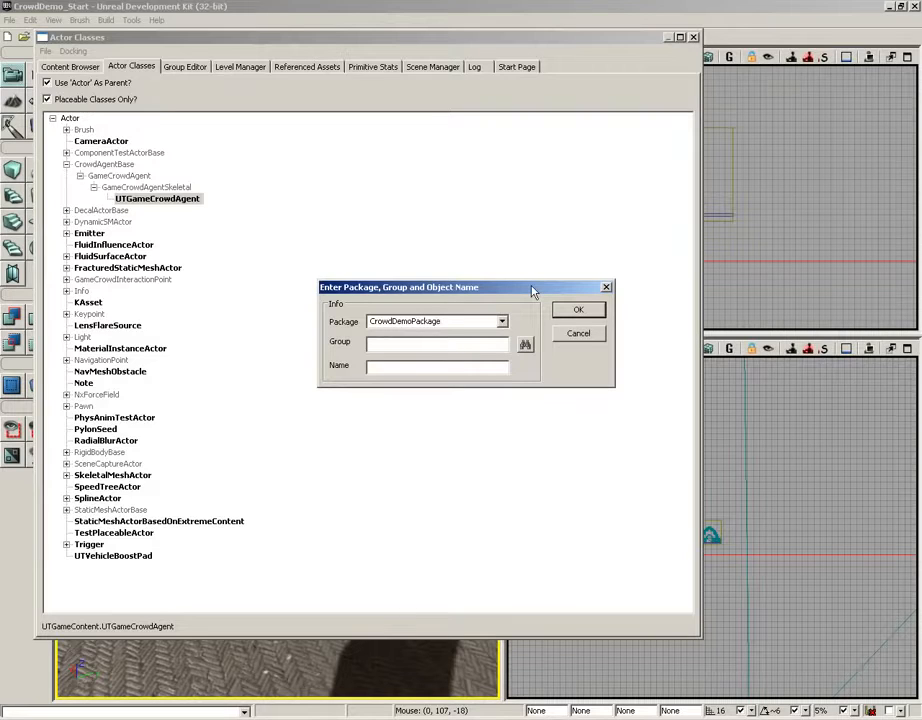
pyautogui.write('Archetypes')
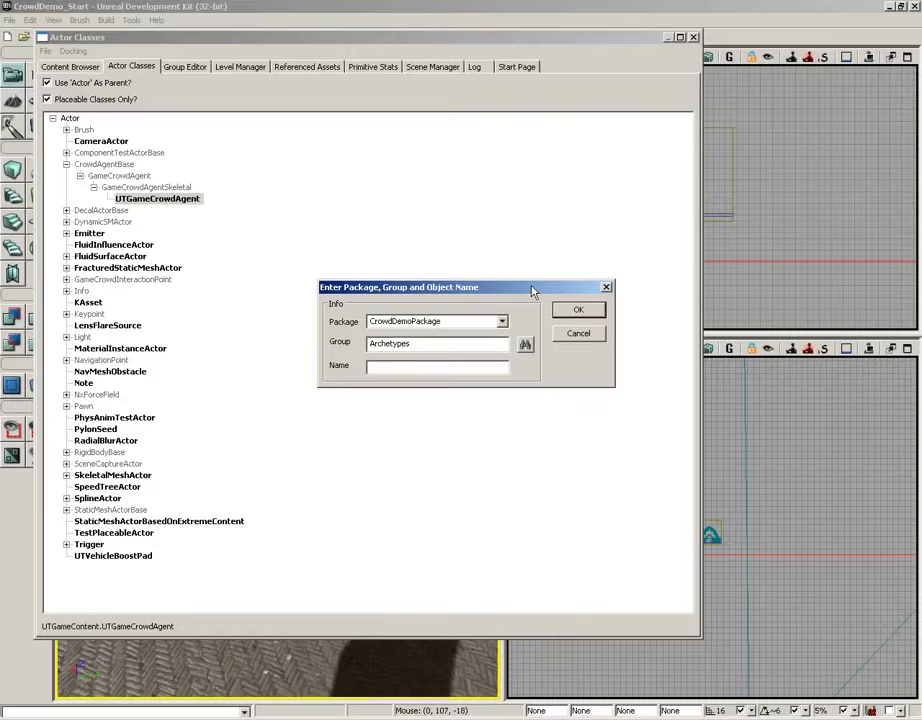
pyautogui.write('CrowdArchetype')
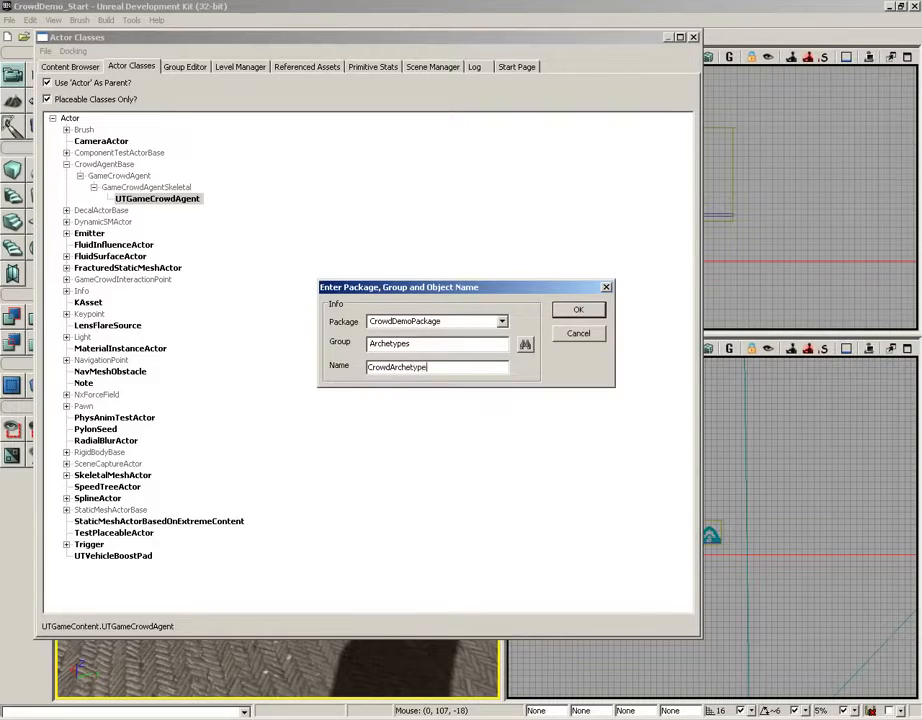
pyautogui.click(578, 308)
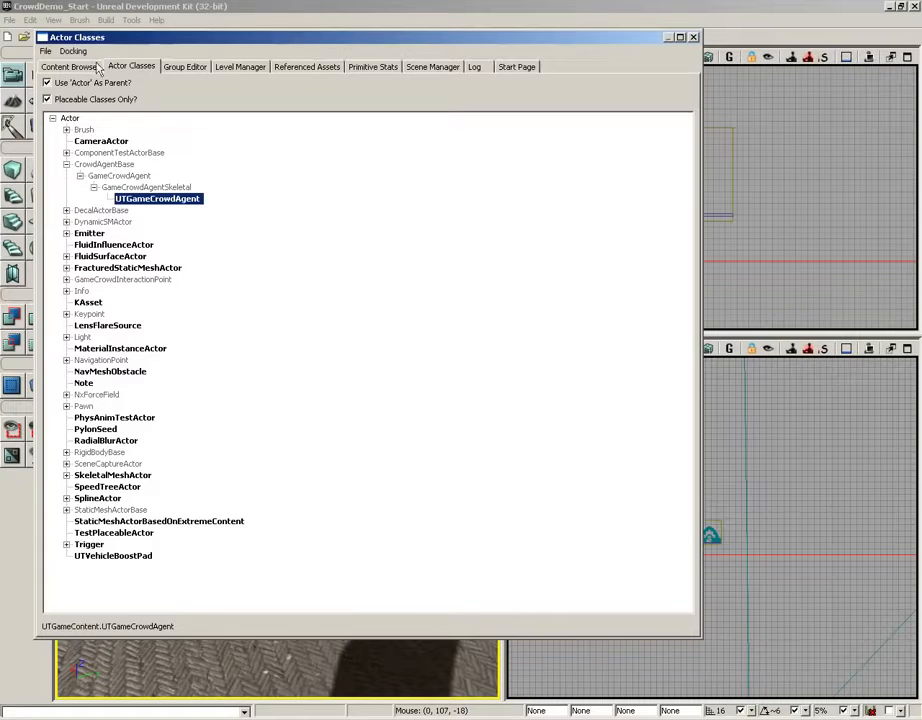
pyautogui.click(68, 52)
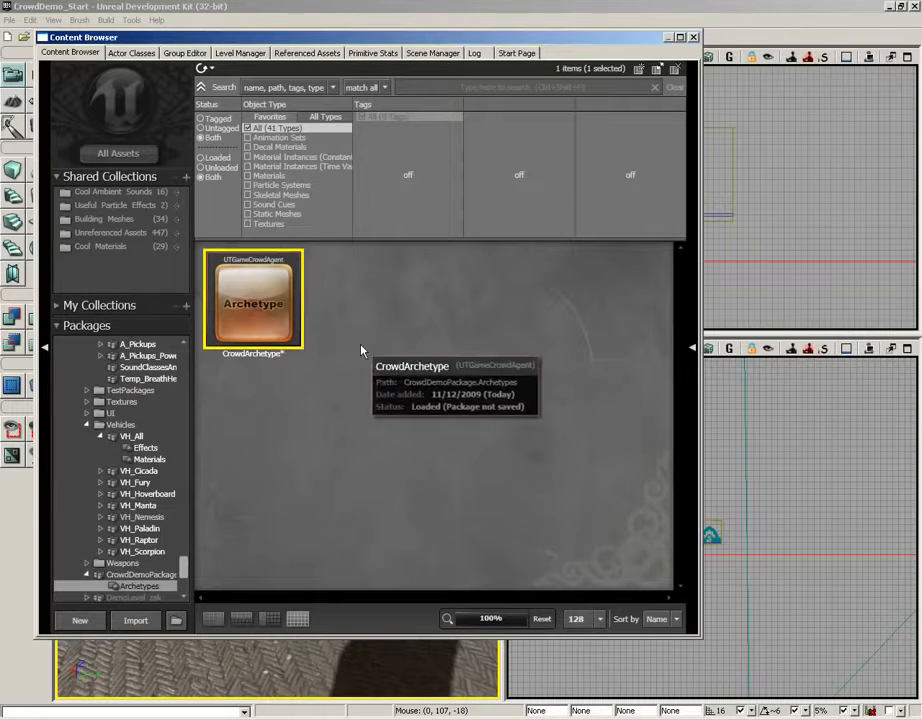
pyautogui.moveTo(276, 318)
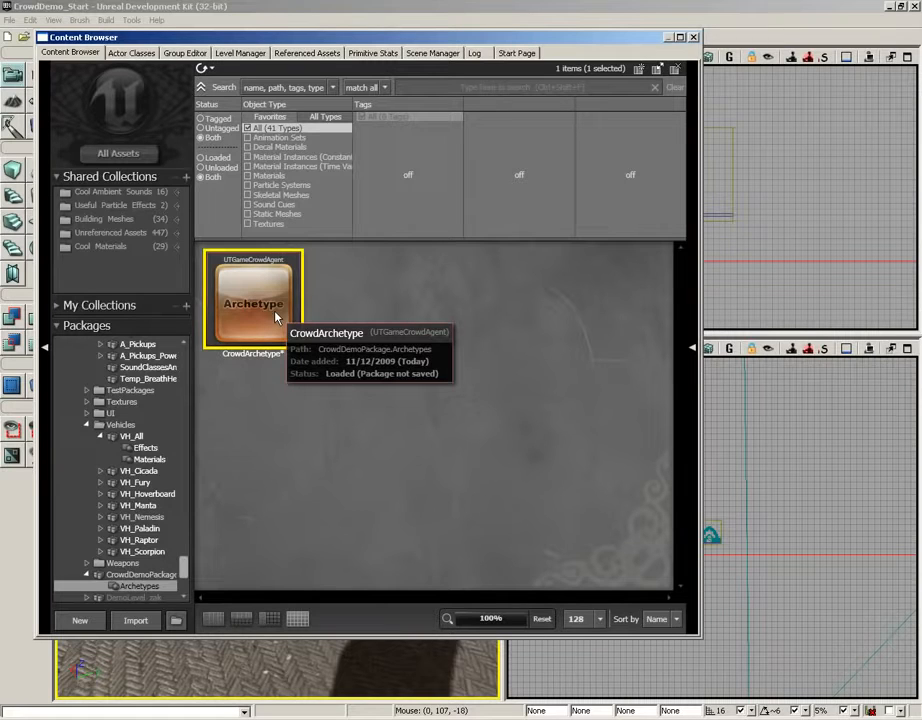
pyautogui.doubleClick(252, 300)
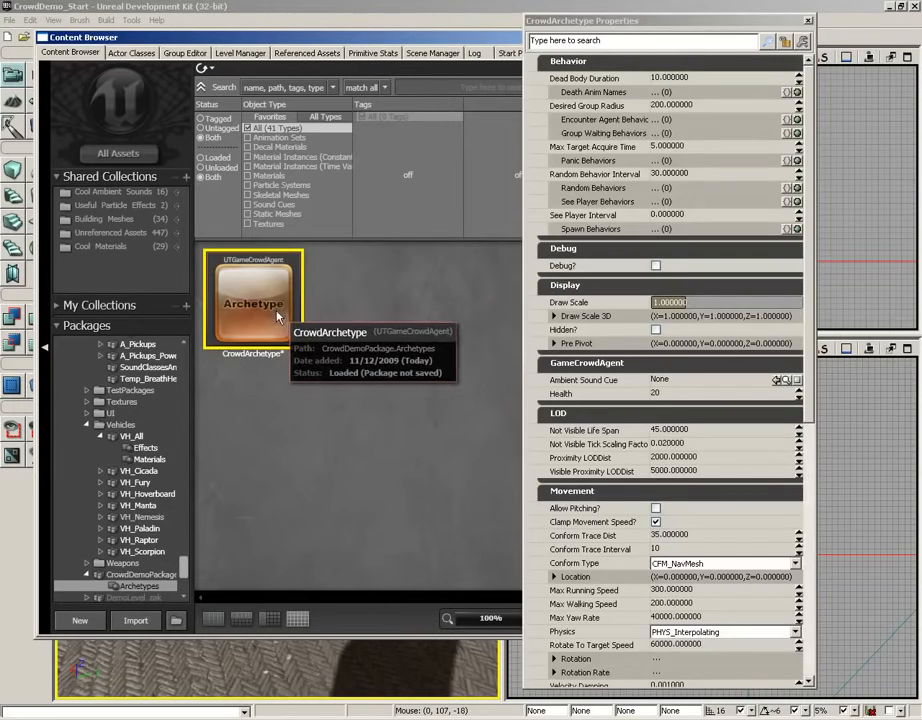
pyautogui.moveTo(812, 108)
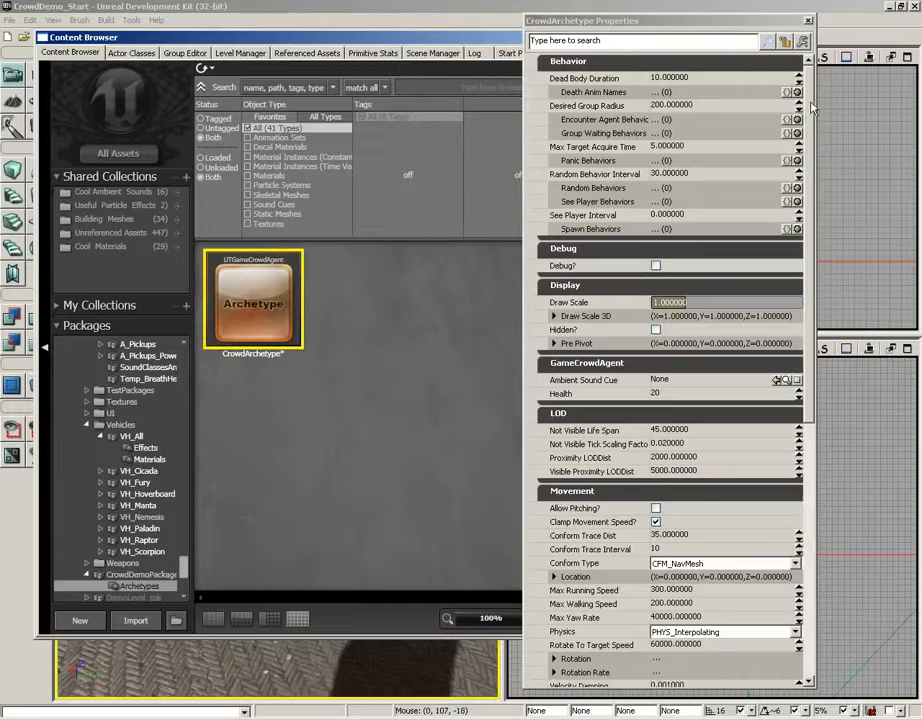
pyautogui.scroll(-3)
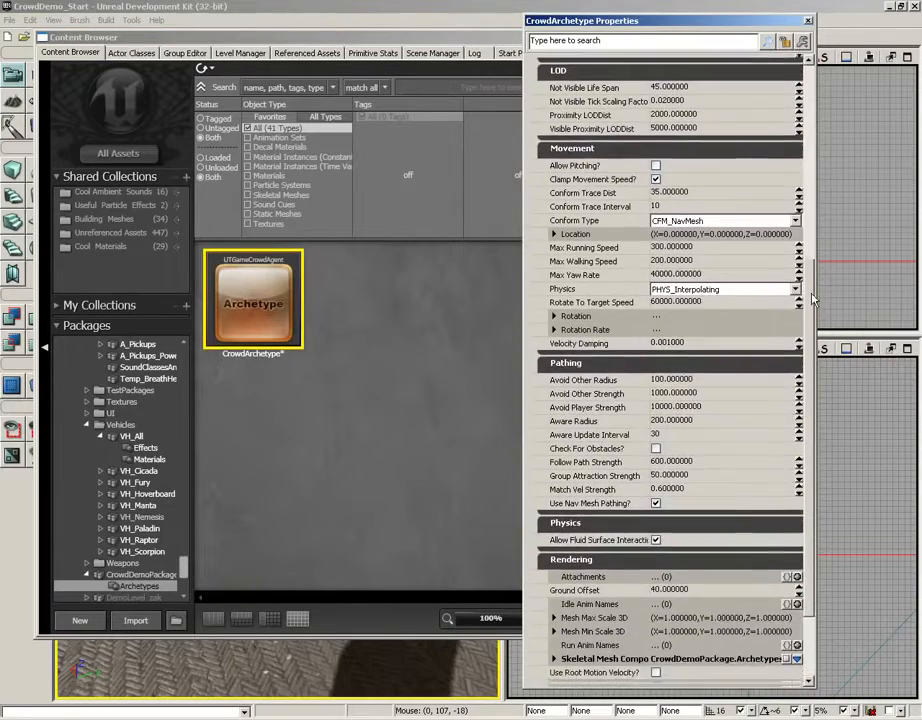
pyautogui.scroll(-3)
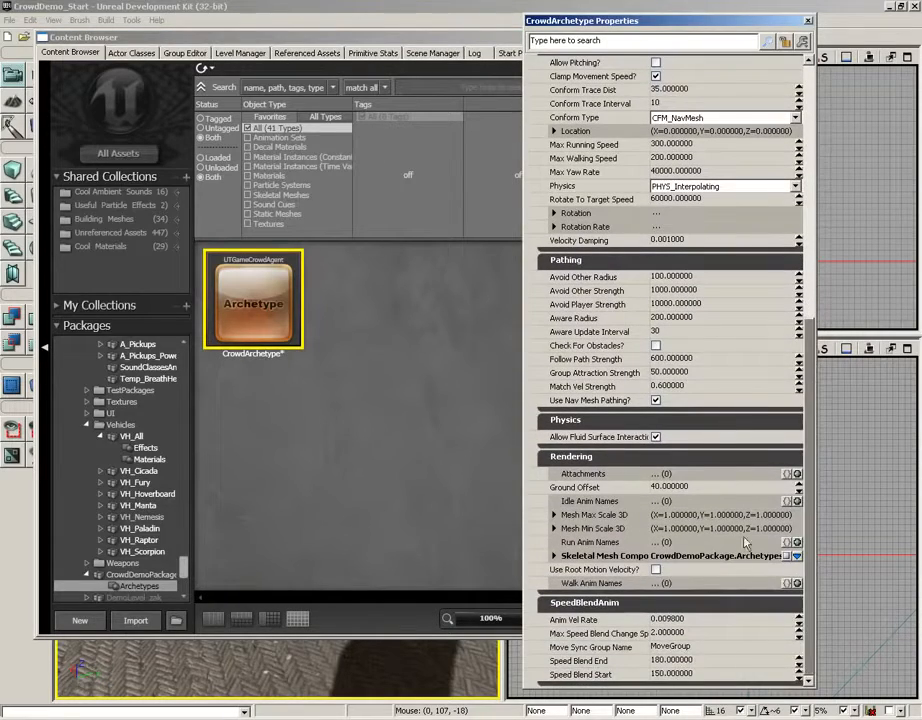
pyautogui.moveTo(624, 516)
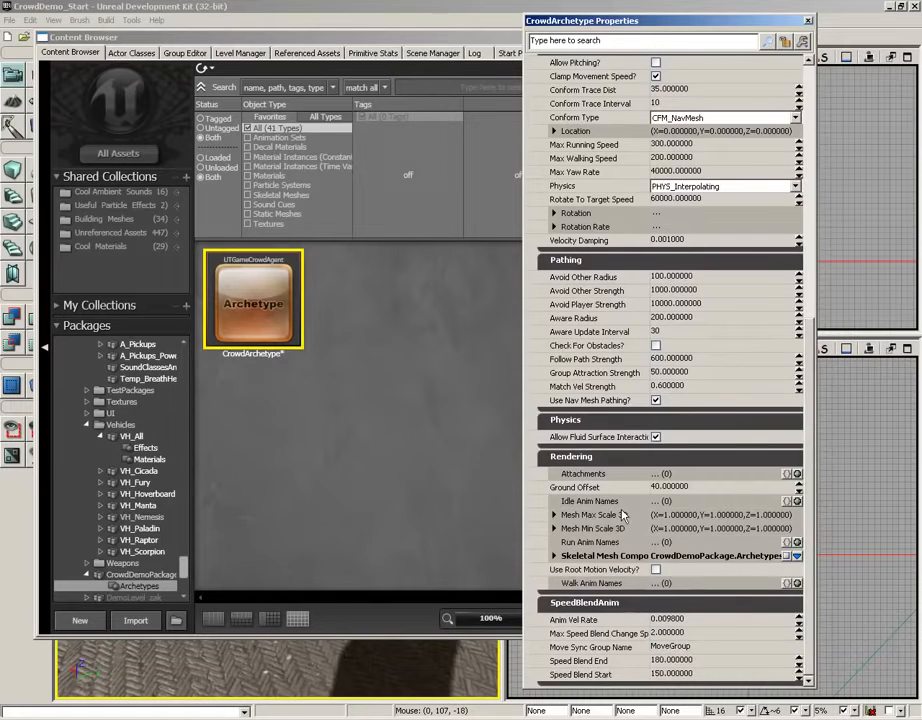
pyautogui.scroll(3)
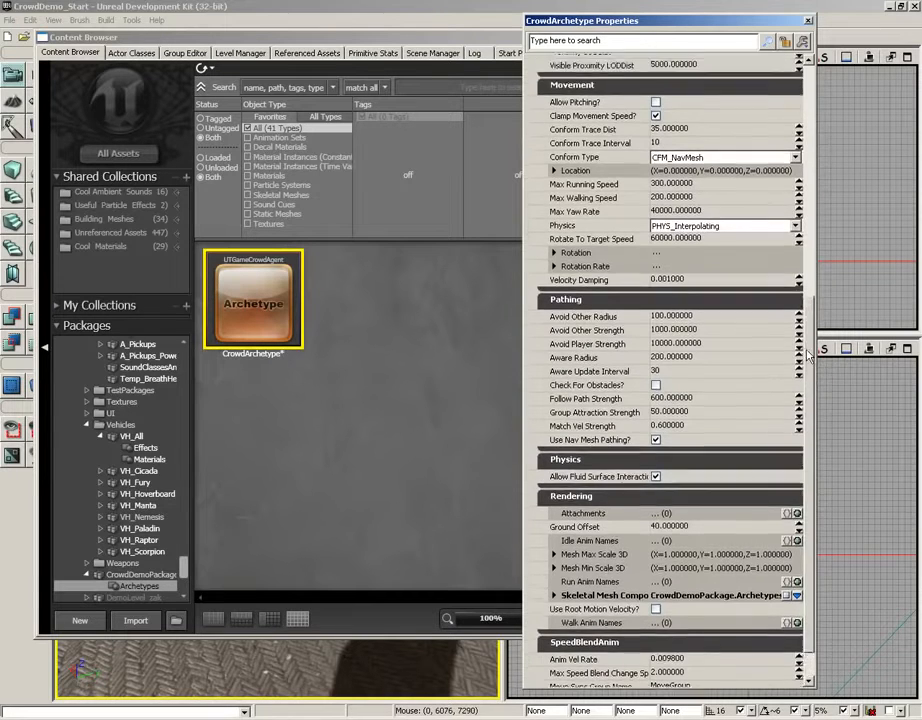
pyautogui.scroll(3)
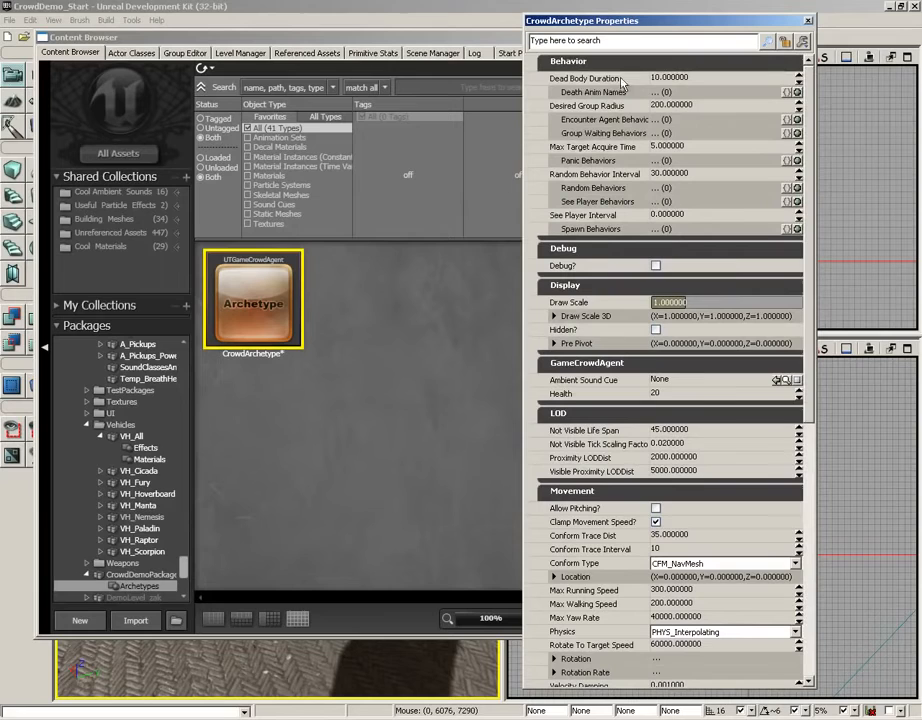
pyautogui.moveTo(804, 160)
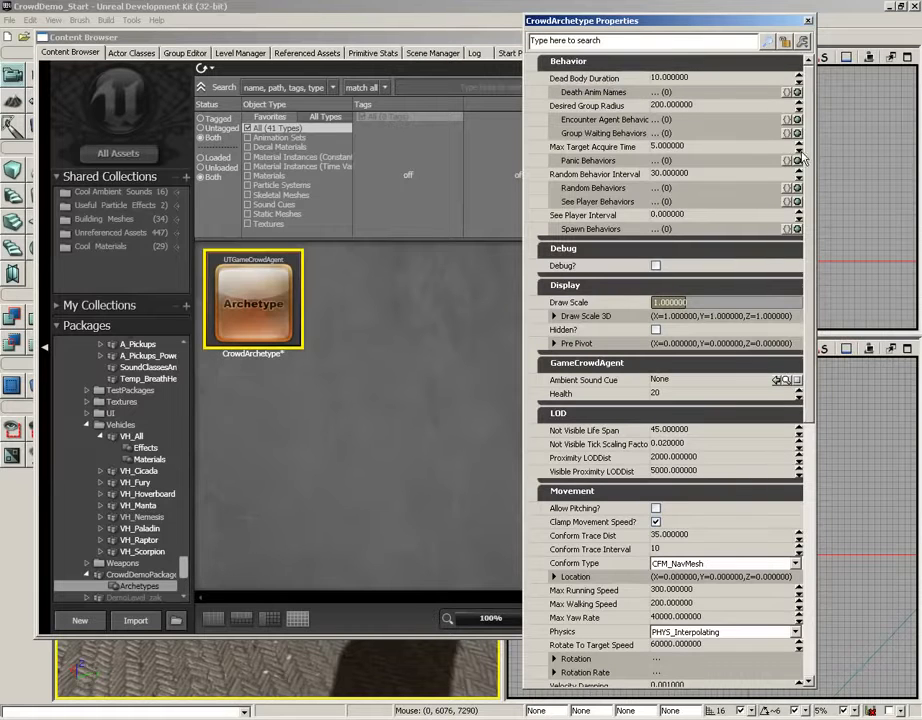
pyautogui.scroll(-3)
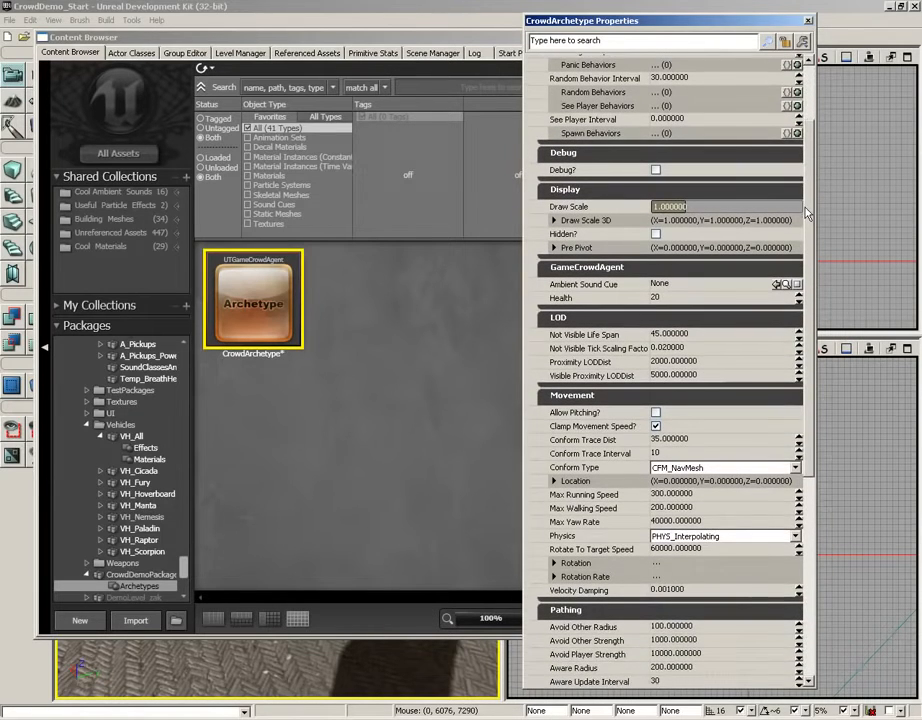
pyautogui.scroll(-3)
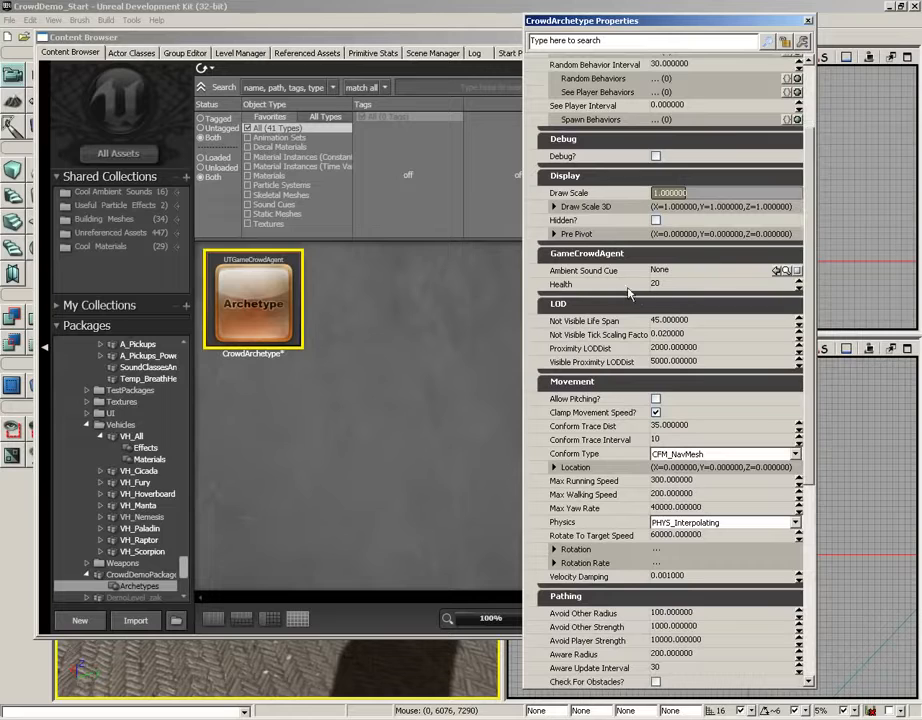
pyautogui.scroll(-3)
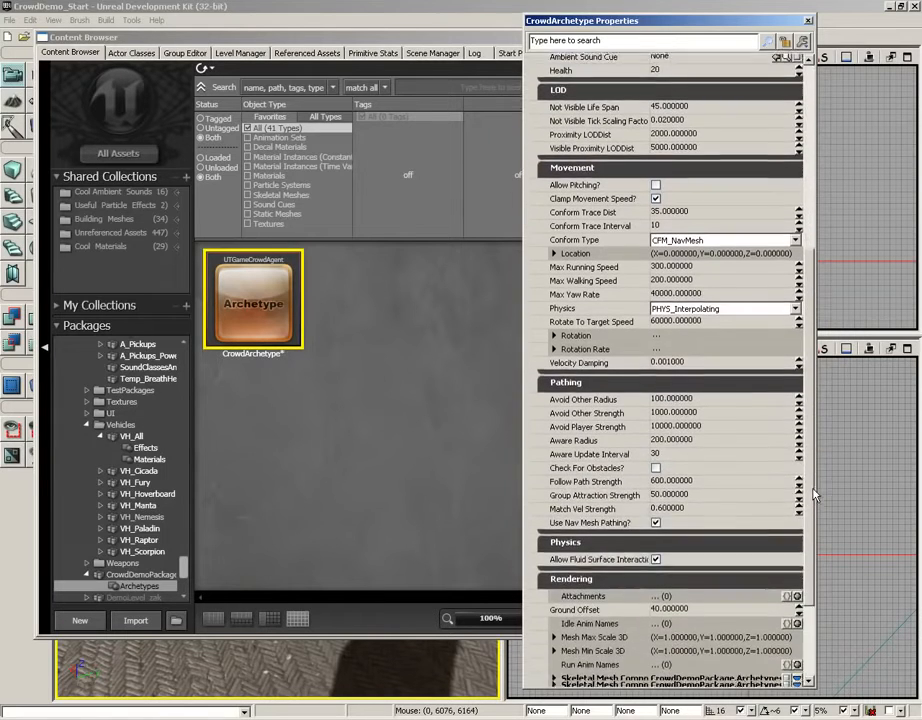
pyautogui.scroll(-3)
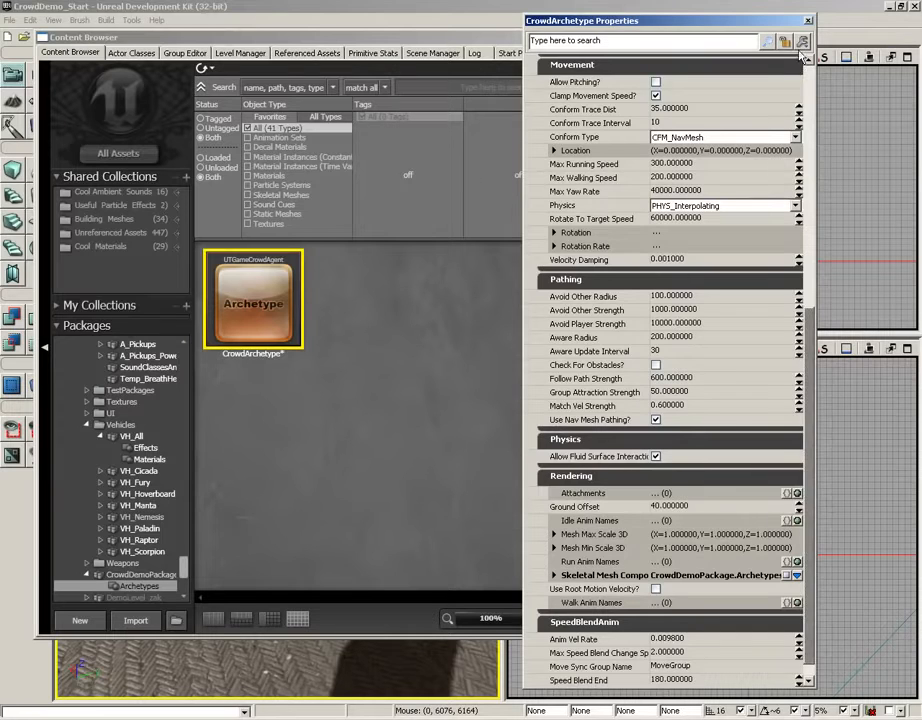
pyautogui.click(808, 20)
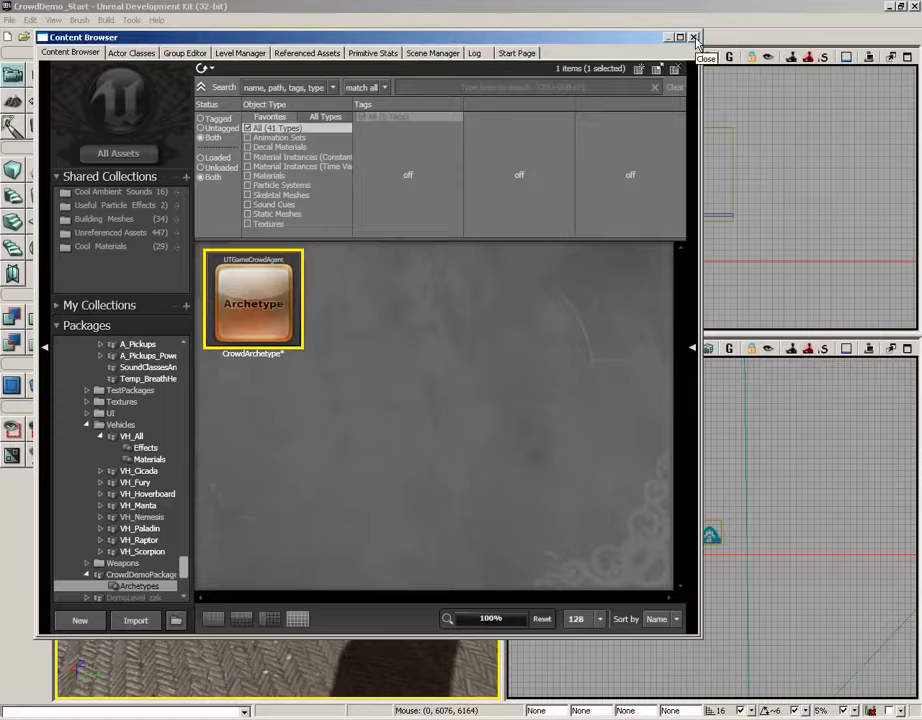
pyautogui.click(694, 36)
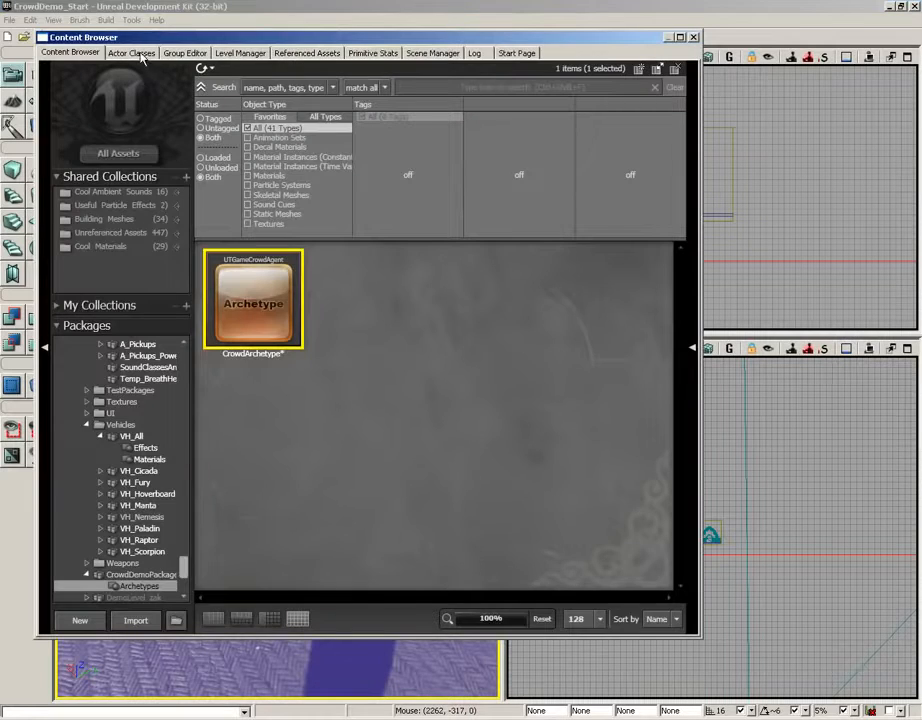
# Step: Select GameCrowdDestination under GameCrowdInteractionPoint as the placement class and close the browser
pyautogui.click(132, 52)
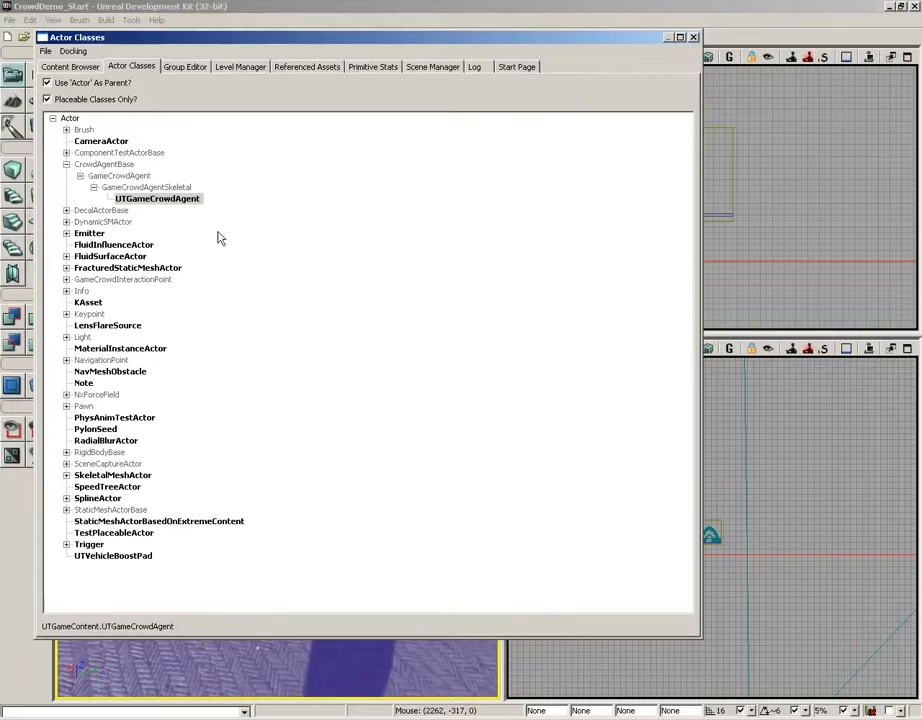
pyautogui.click(122, 280)
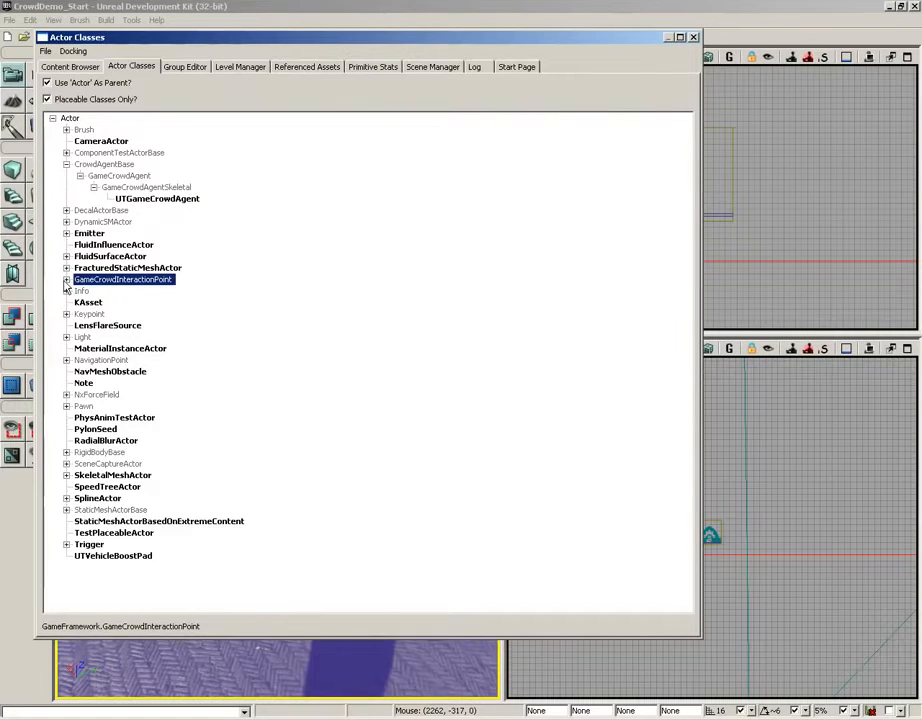
pyautogui.click(68, 280)
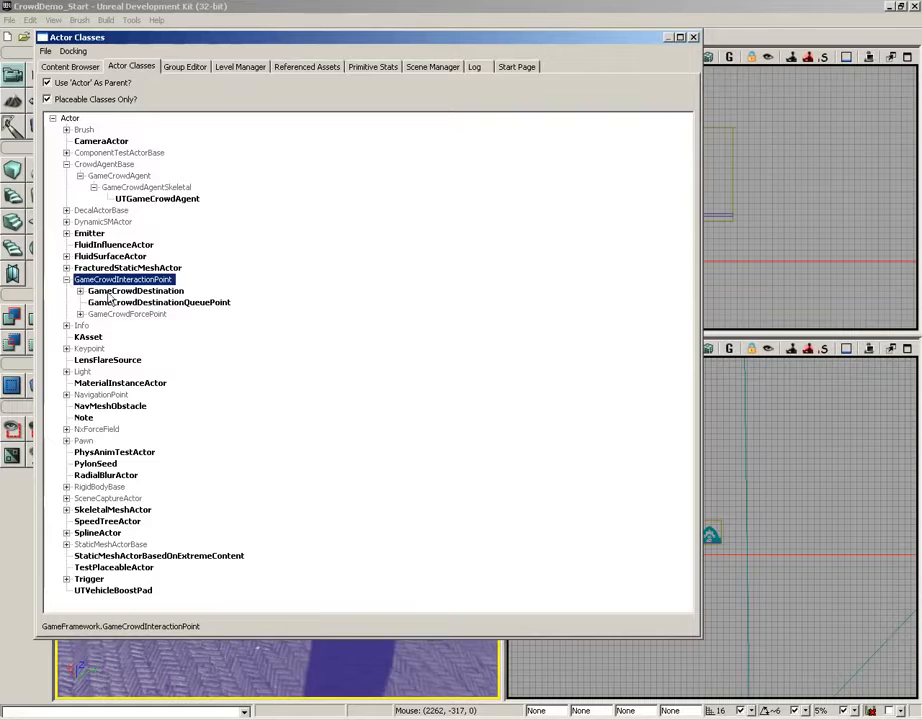
pyautogui.click(132, 292)
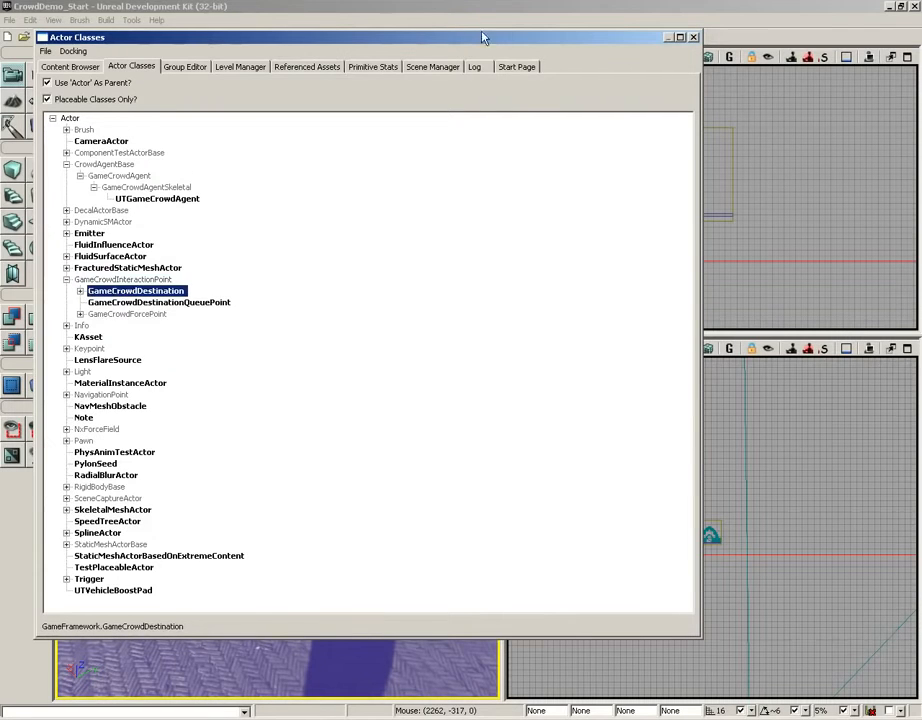
pyautogui.click(692, 36)
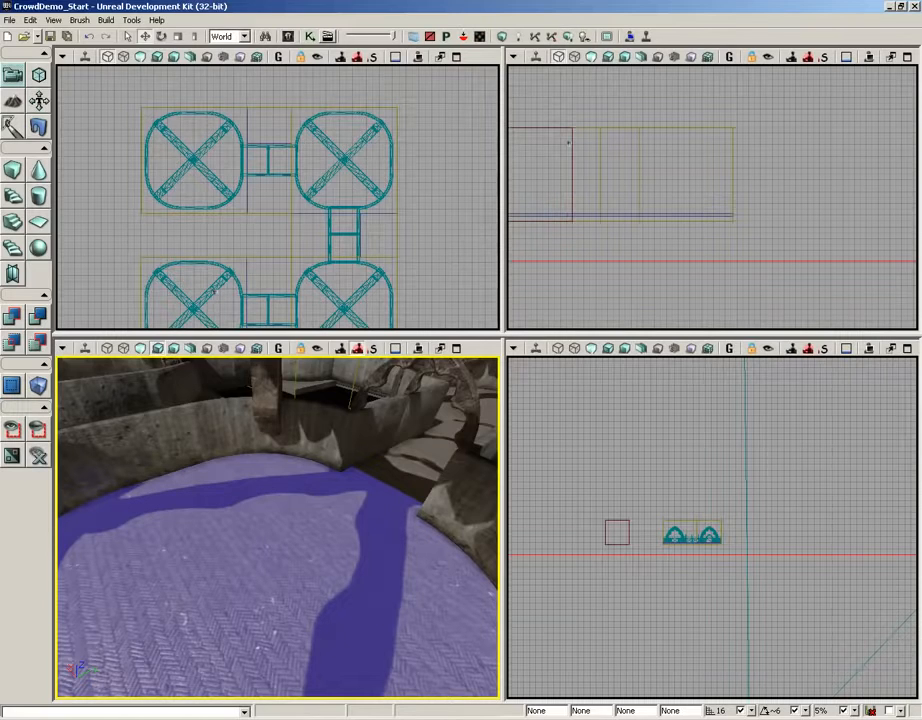
# Step: Add a GameCrowdDestination actor at a spot in the perspective viewport
pyautogui.rightClick(276, 524)
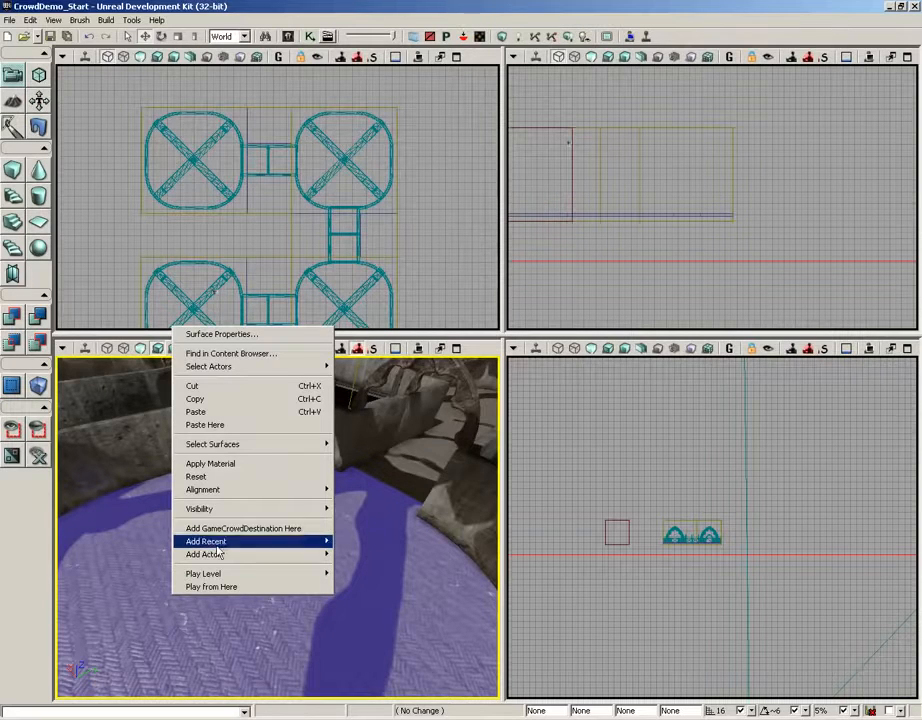
pyautogui.click(242, 528)
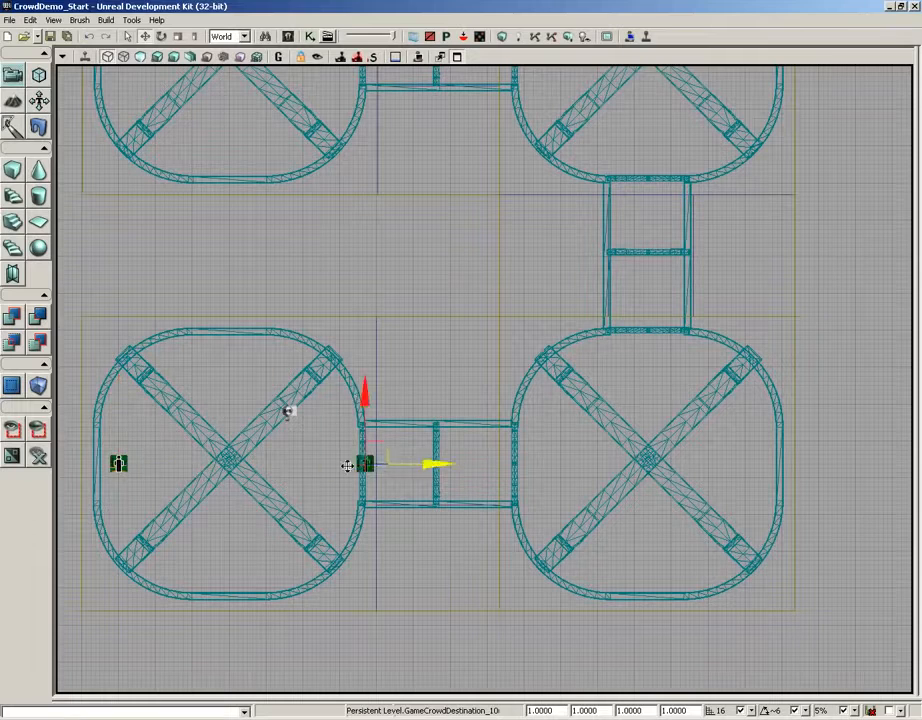
# Step: Move destination waypoints into the rooms and select the lower-left room's destination
pyautogui.moveTo(364, 464); pyautogui.dragTo(648, 464)
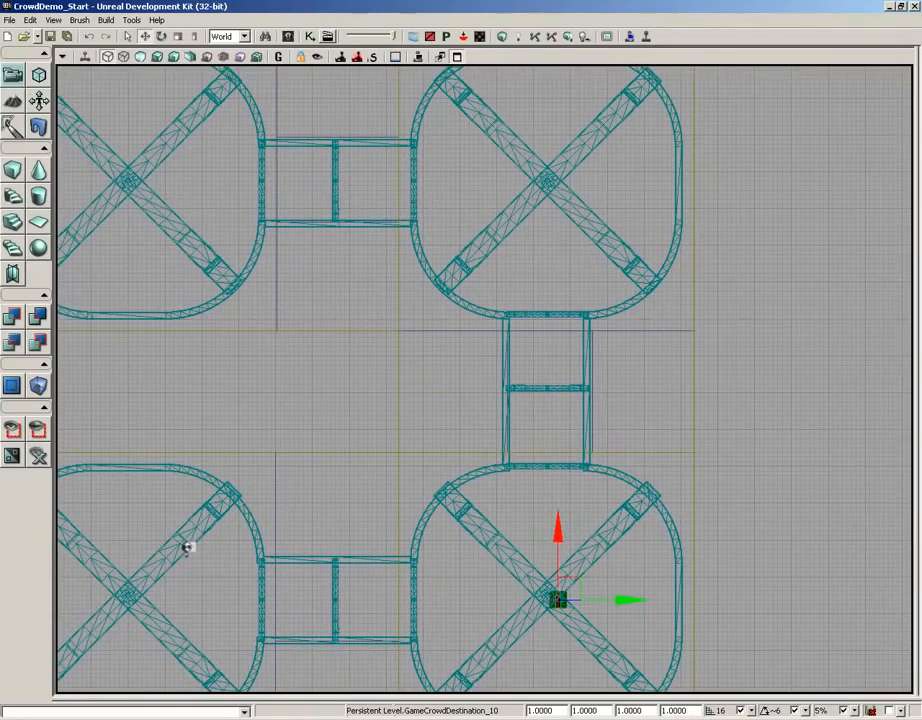
pyautogui.moveTo(558, 598); pyautogui.dragTo(558, 172)
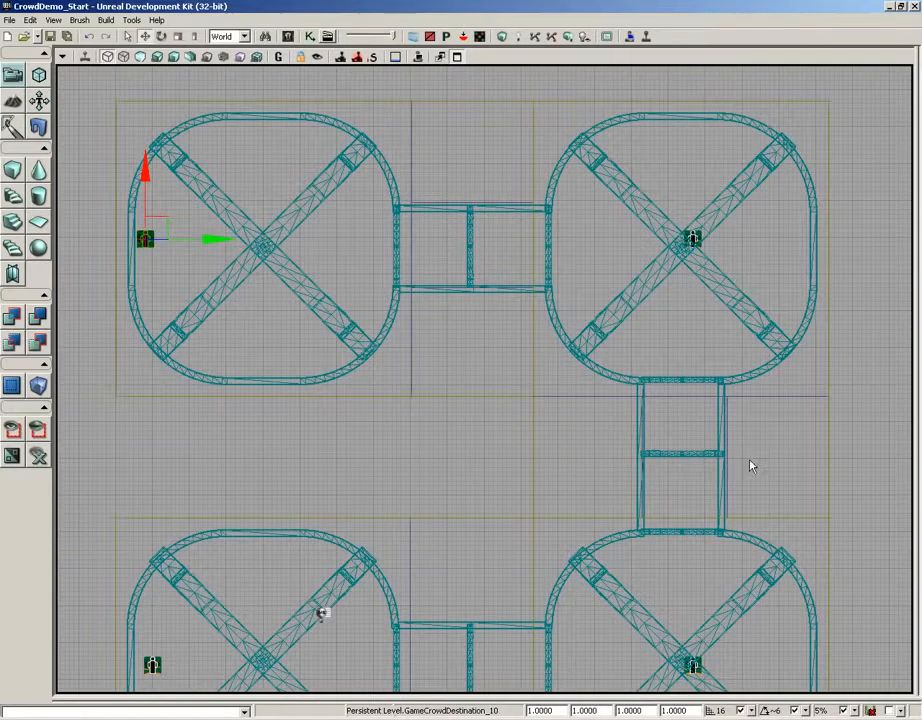
pyautogui.scroll(-3)
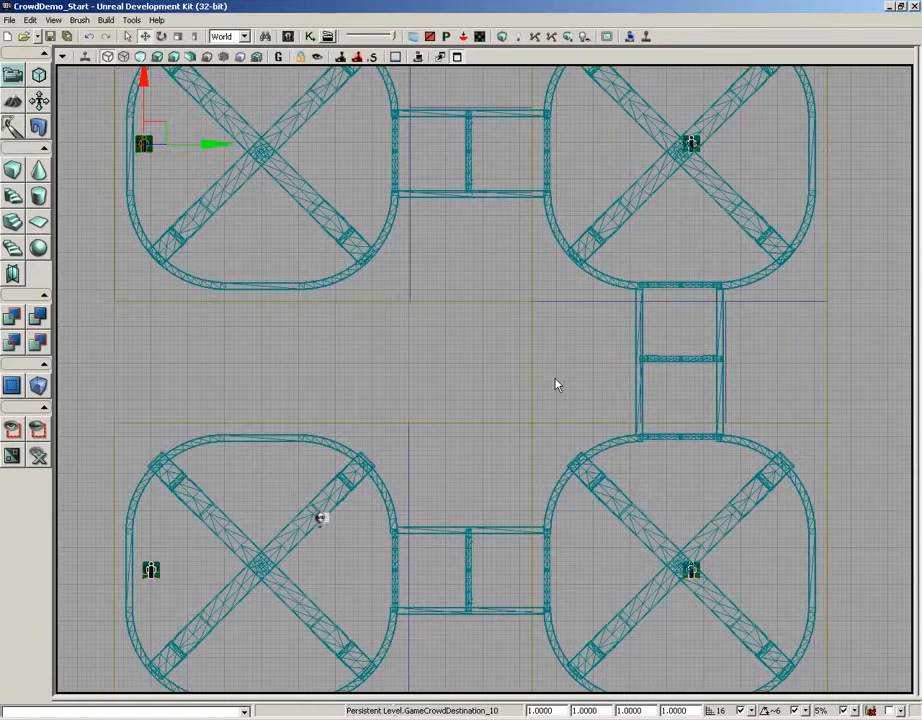
pyautogui.click(150, 570)
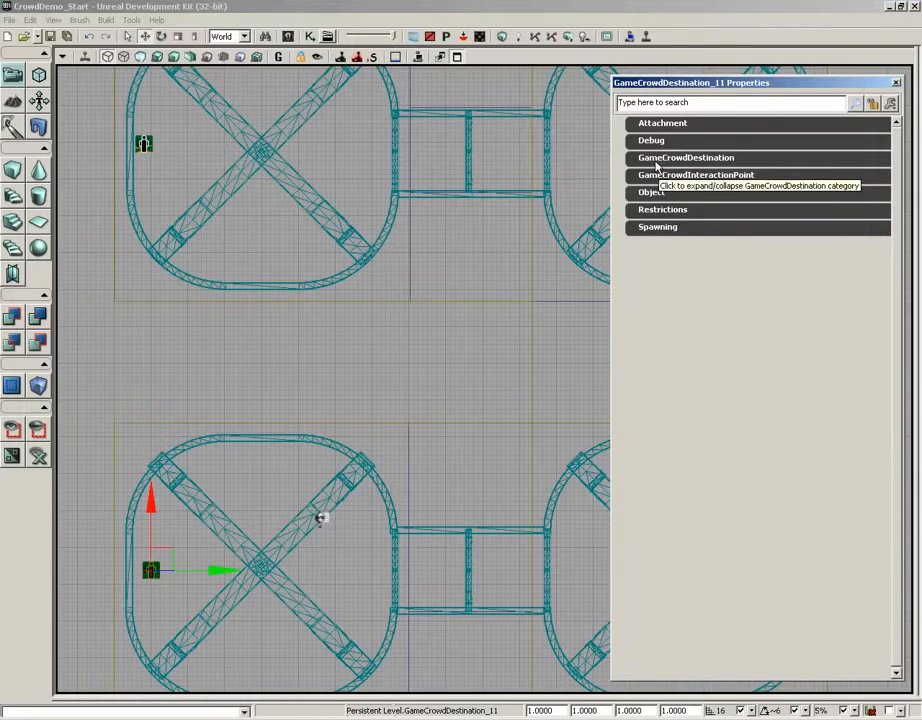
# Step: Add a Next Destinations entry and assign the neighbouring room's waypoint to it
pyautogui.click(686, 156)
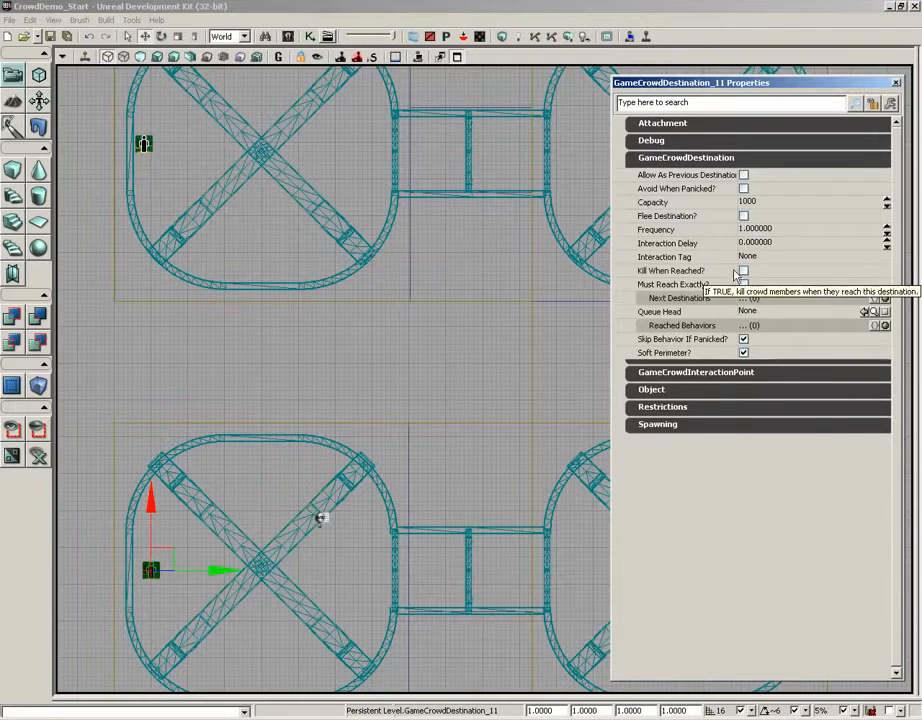
pyautogui.moveTo(784, 236)
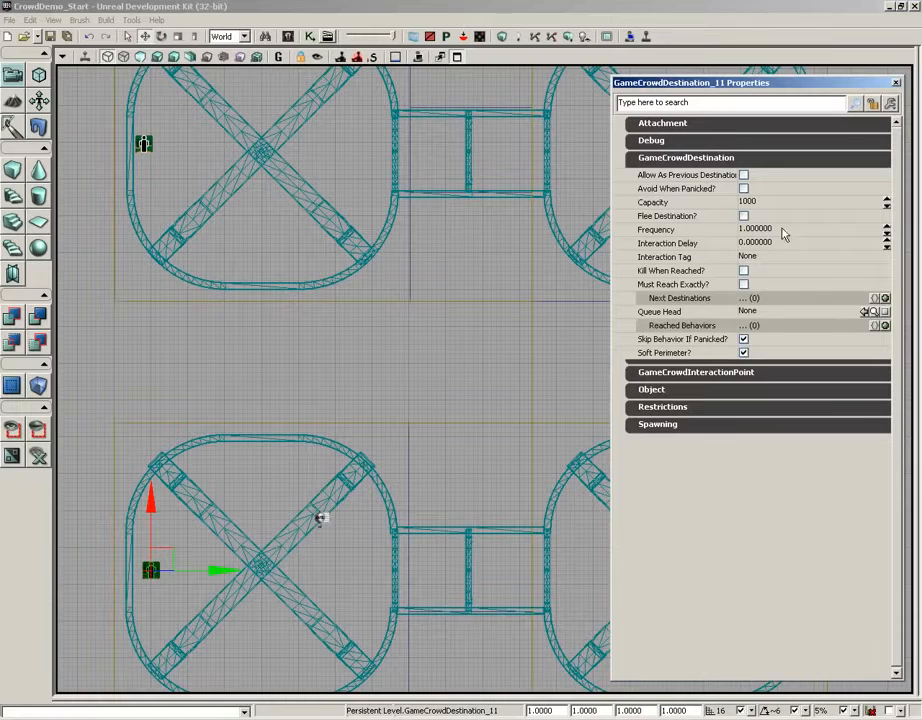
pyautogui.moveTo(656, 304)
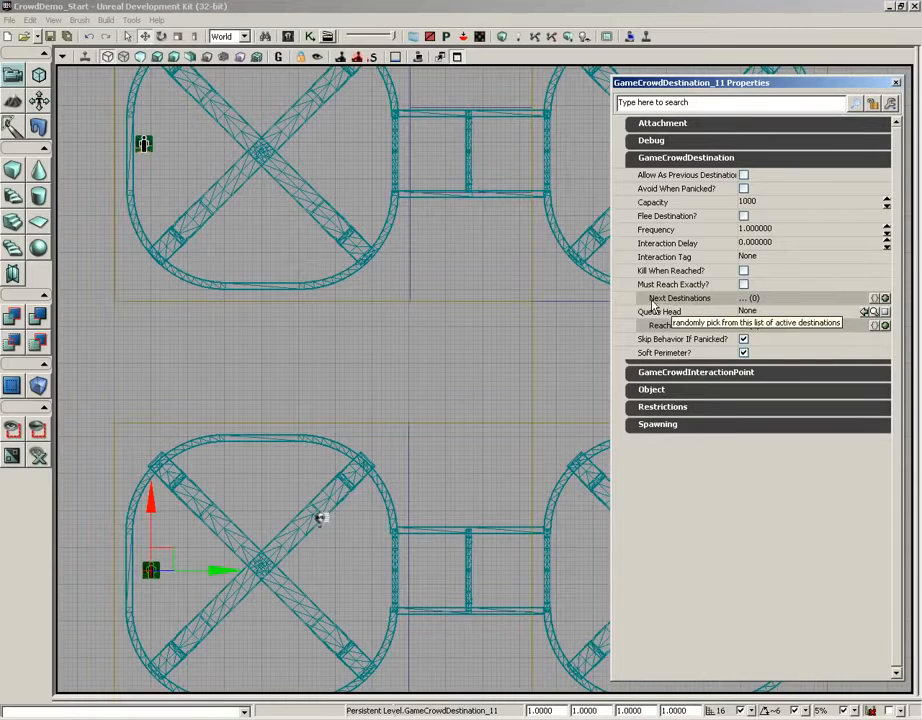
pyautogui.moveTo(696, 304)
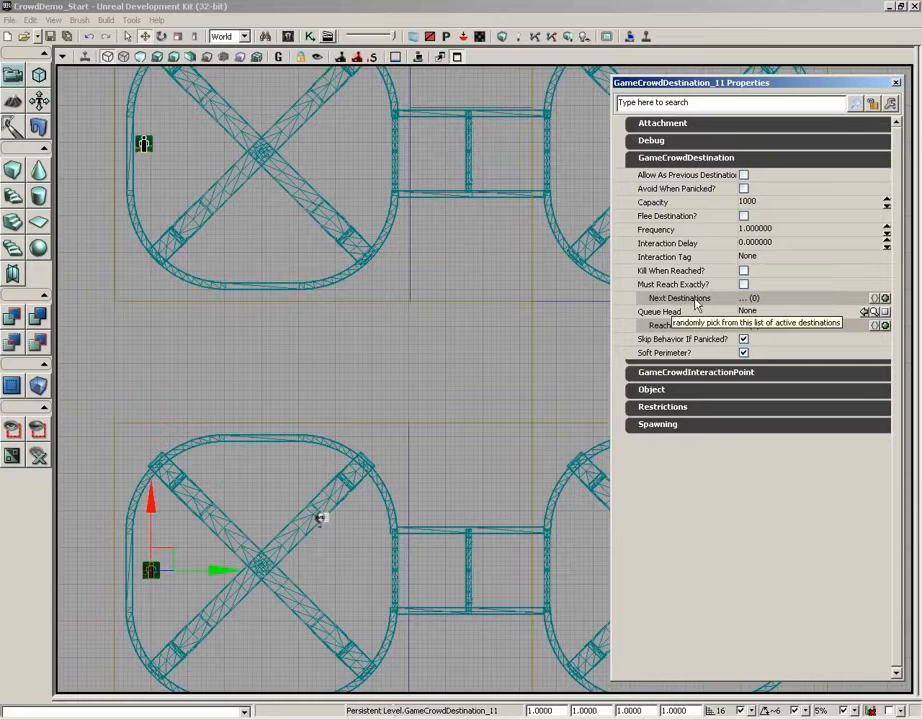
pyautogui.moveTo(788, 304)
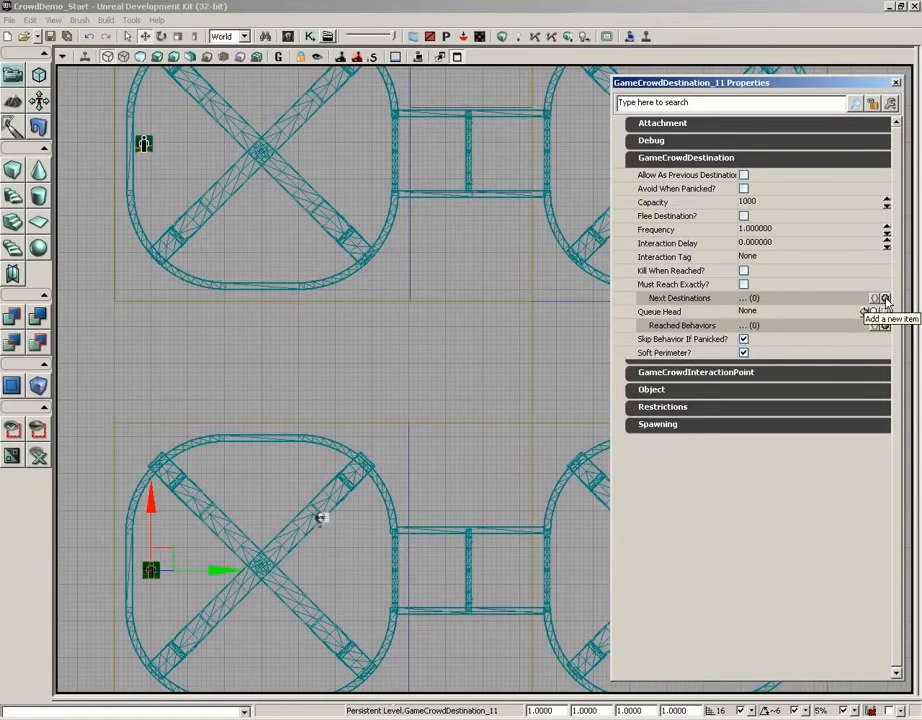
pyautogui.click(884, 298)
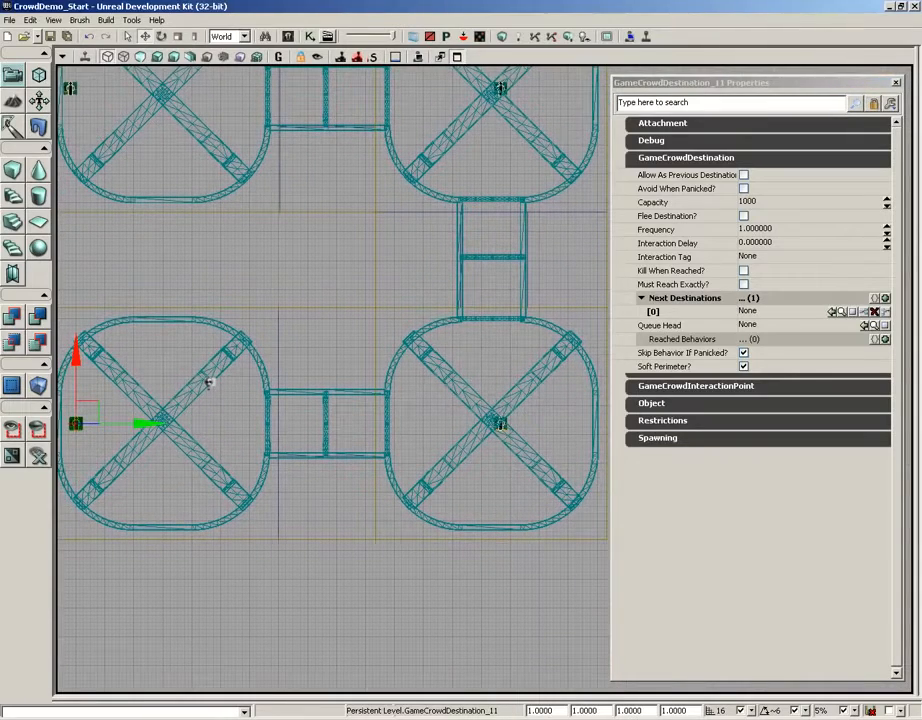
pyautogui.click(490, 420)
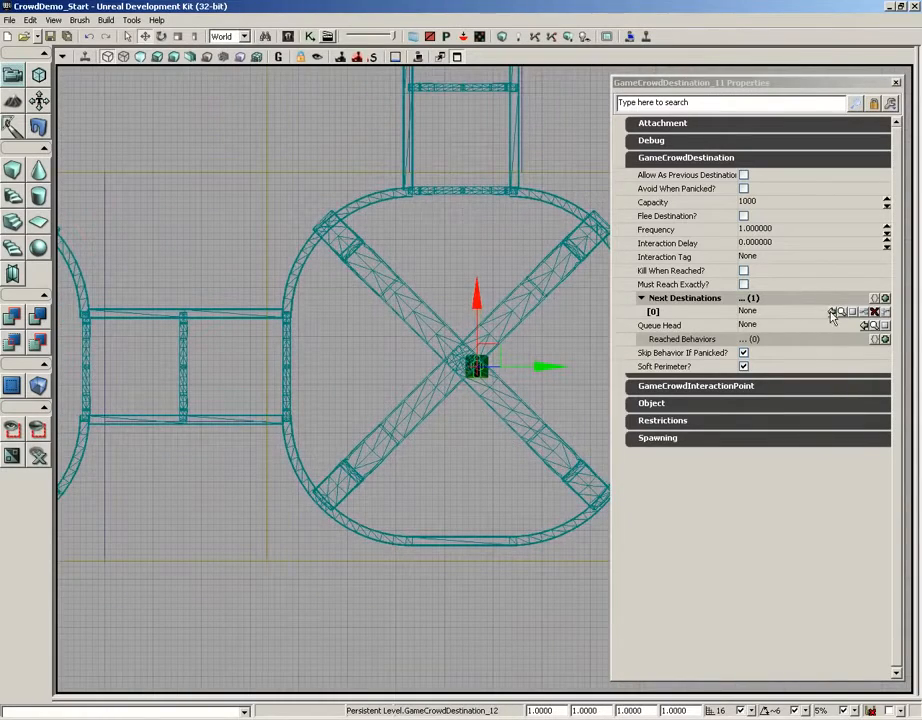
pyautogui.moveTo(836, 312)
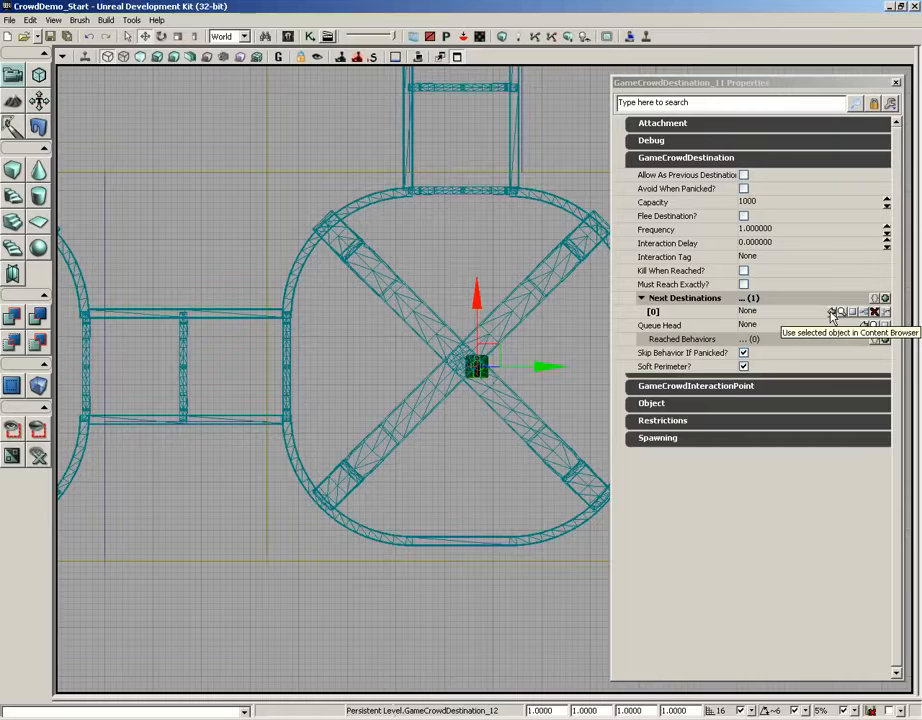
pyautogui.click(832, 312)
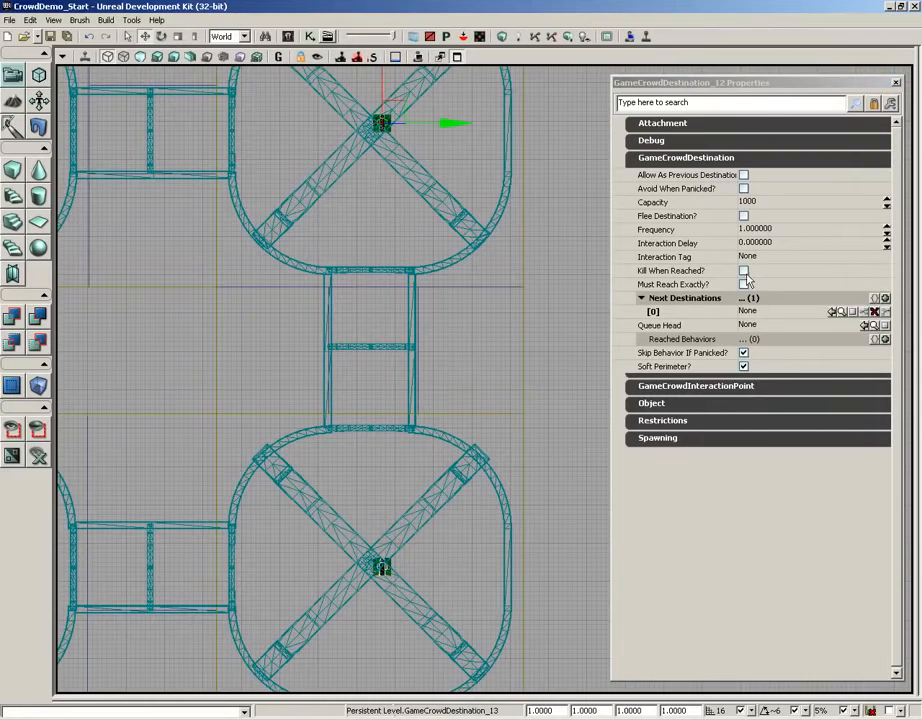
# Step: Assign the following waypoint as next destination, then add a Next Destinations entry for this room's waypoint
pyautogui.click(832, 312)
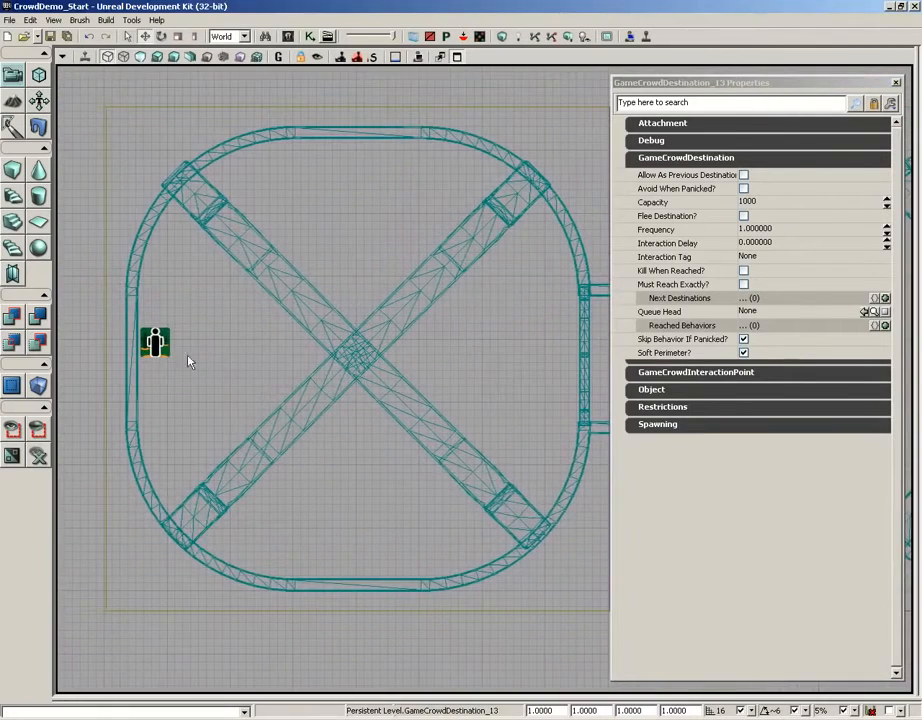
pyautogui.click(156, 342)
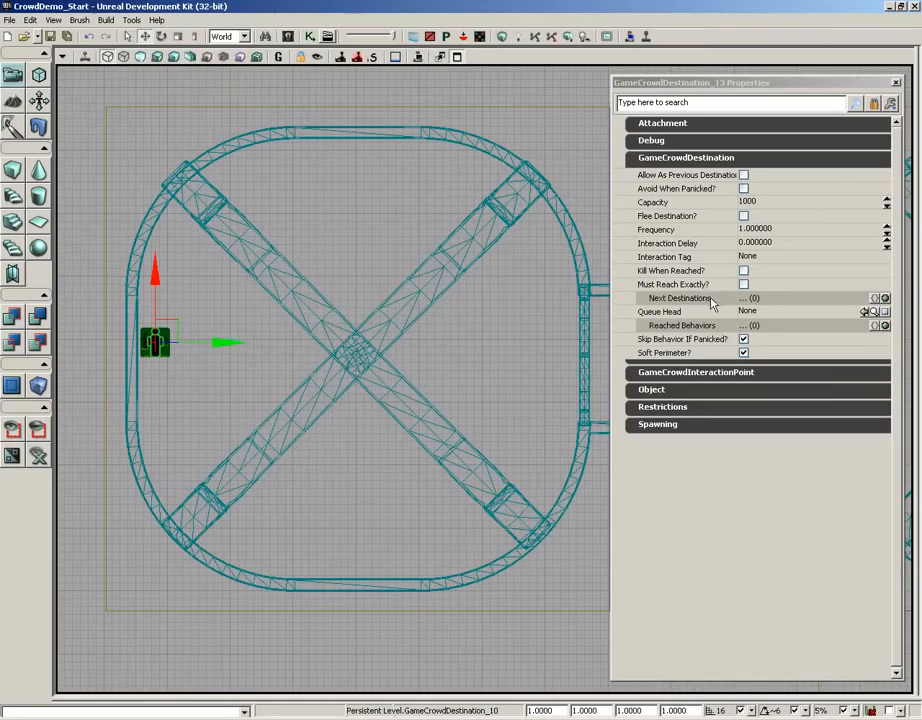
pyautogui.click(884, 298)
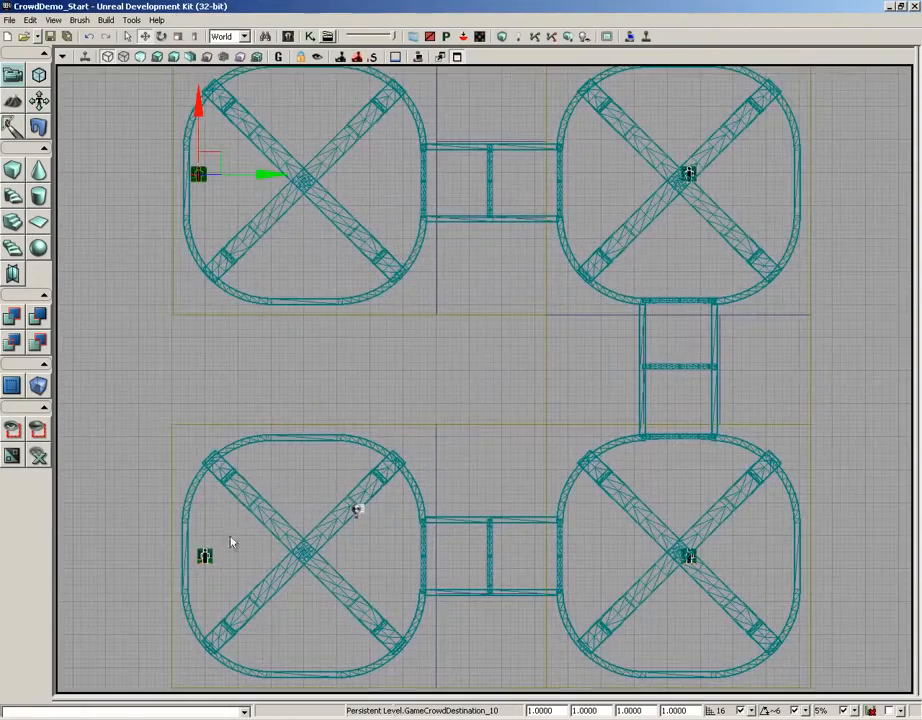
pyautogui.click(204, 556)
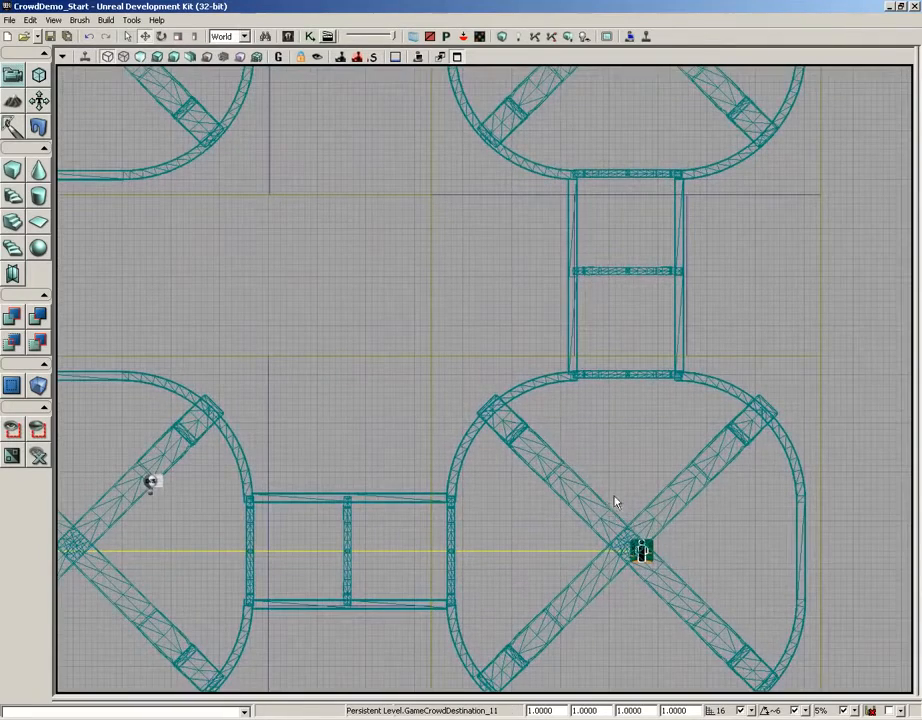
pyautogui.click(642, 552)
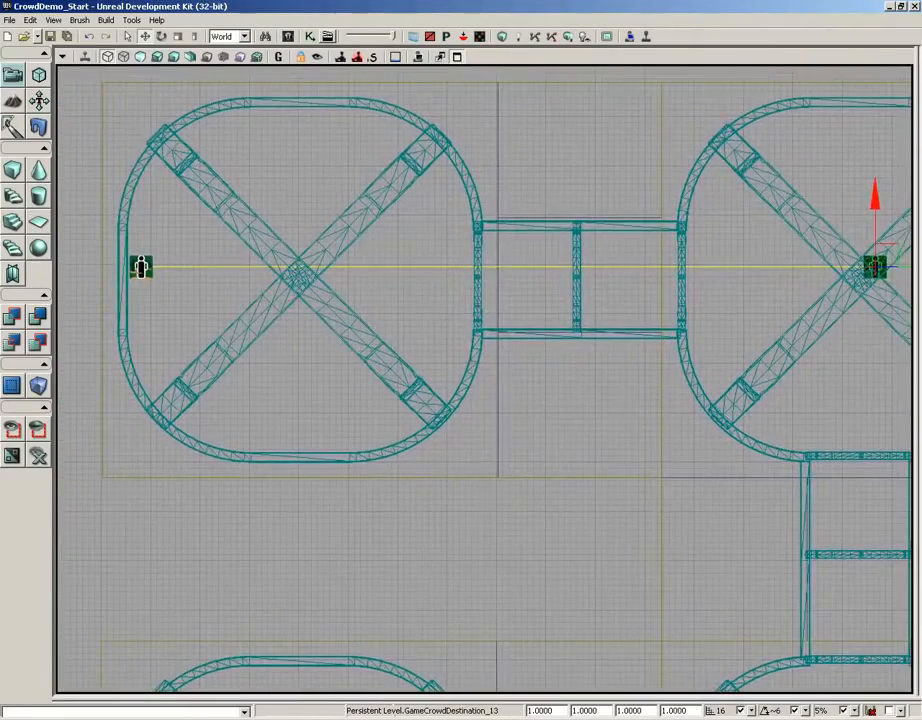
# Step: Tick Kill When Reached on the top-left room's crowd destination
pyautogui.click(140, 268)
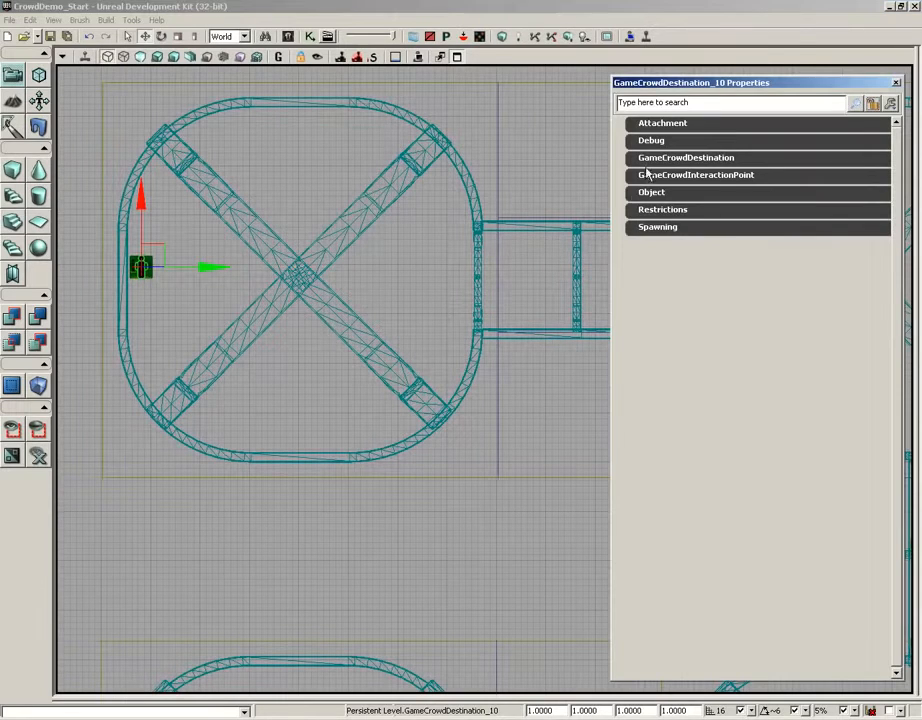
pyautogui.click(686, 156)
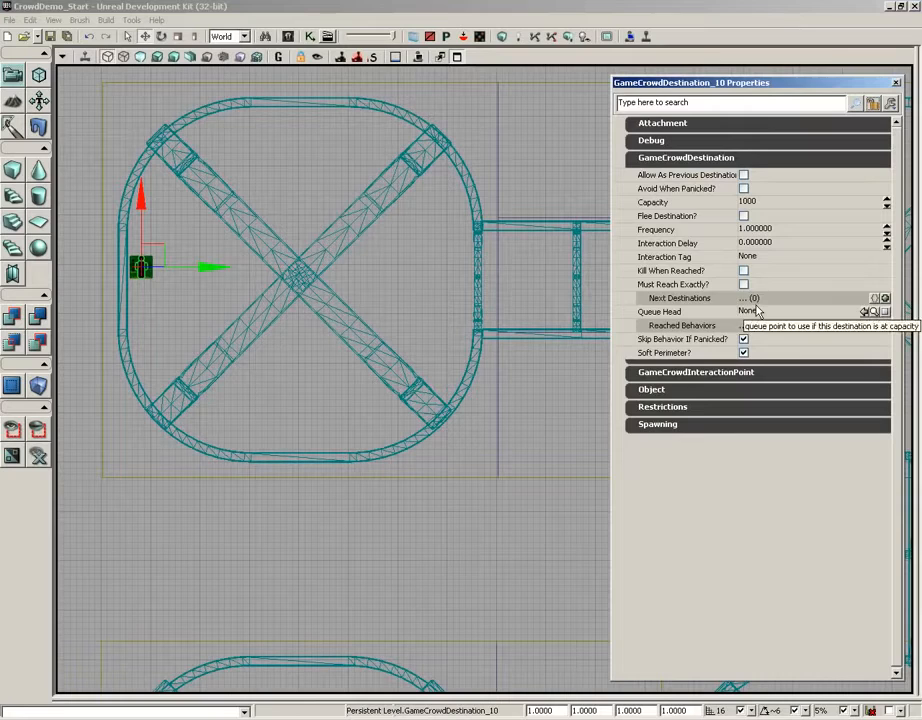
pyautogui.moveTo(752, 272)
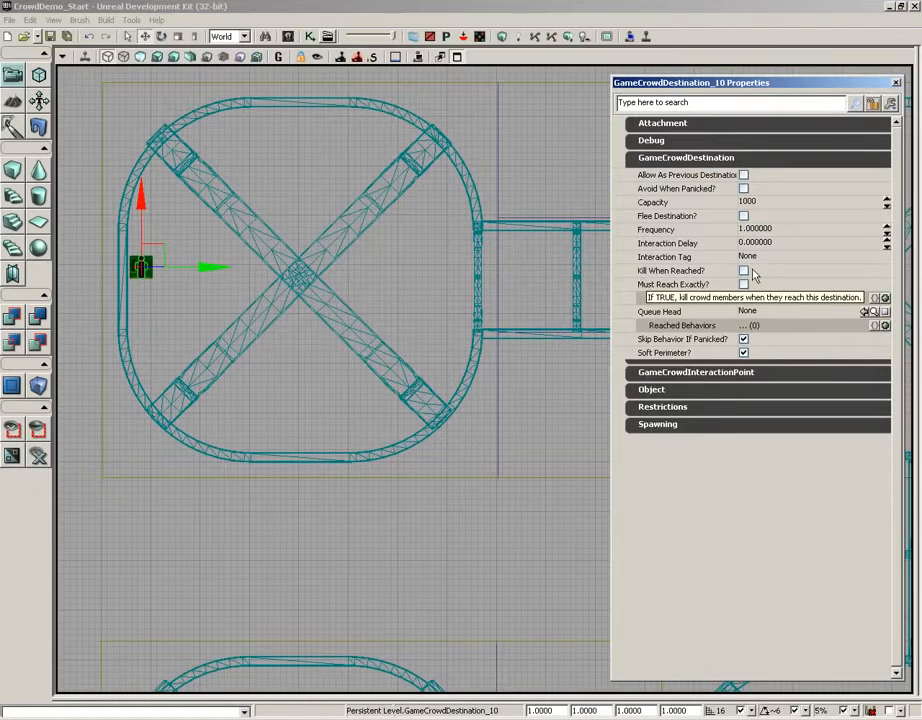
pyautogui.click(744, 270)
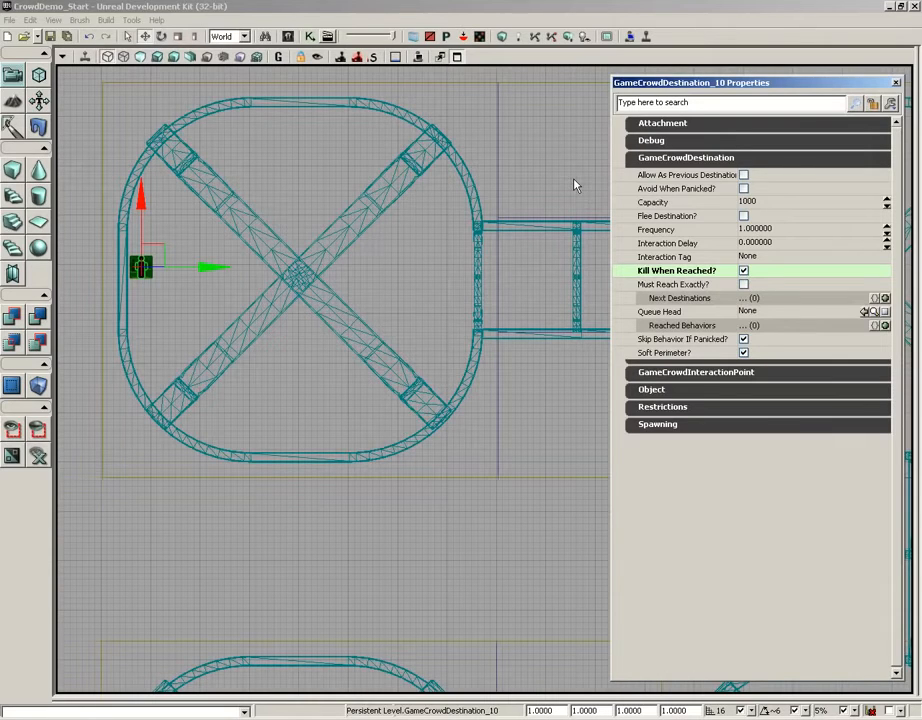
pyautogui.moveTo(744, 284)
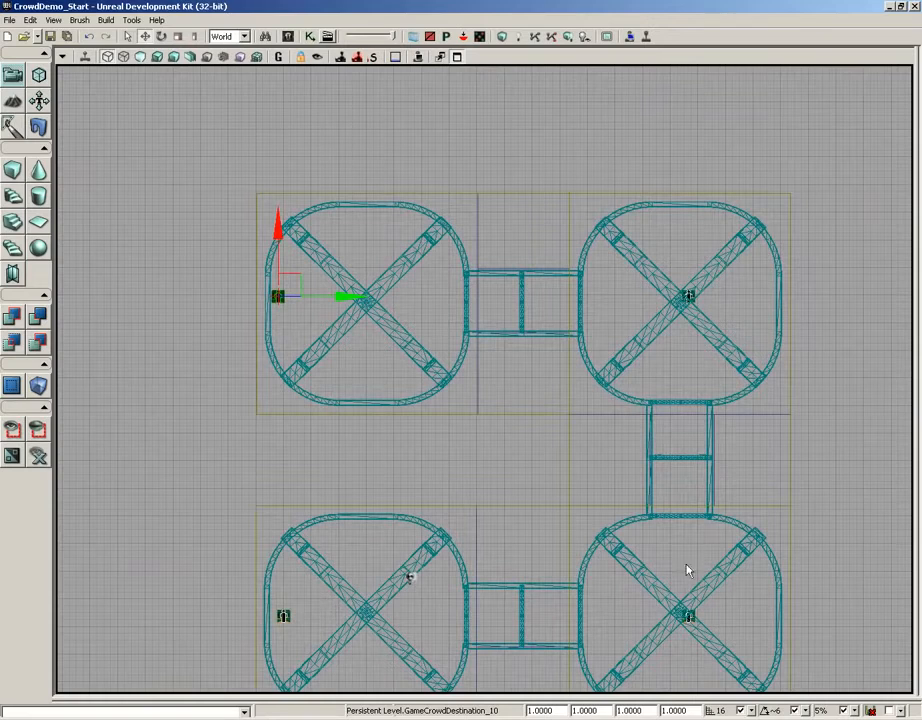
pyautogui.moveTo(400, 318)
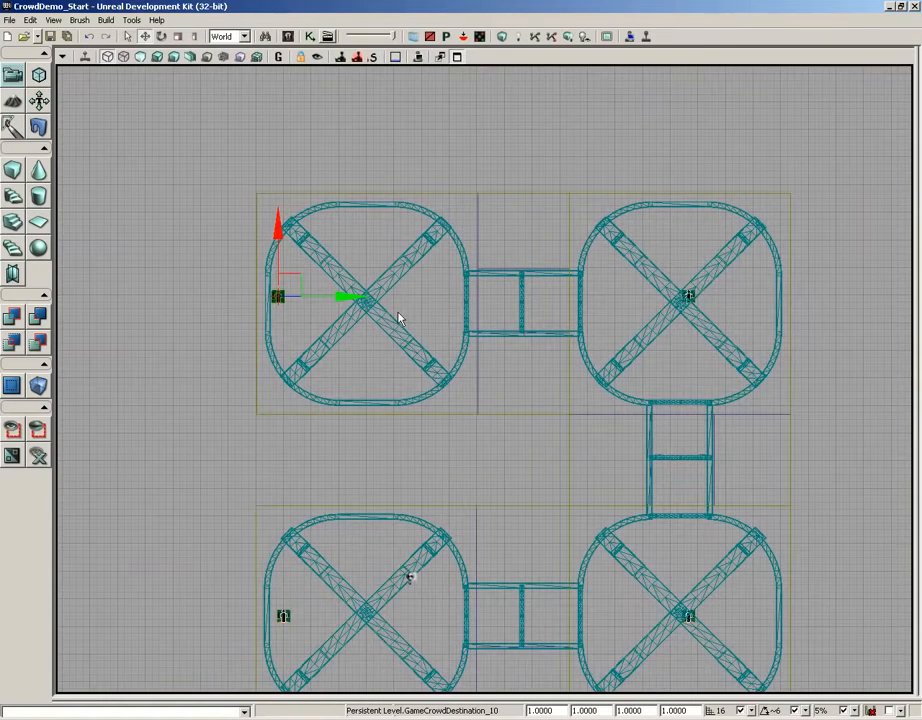